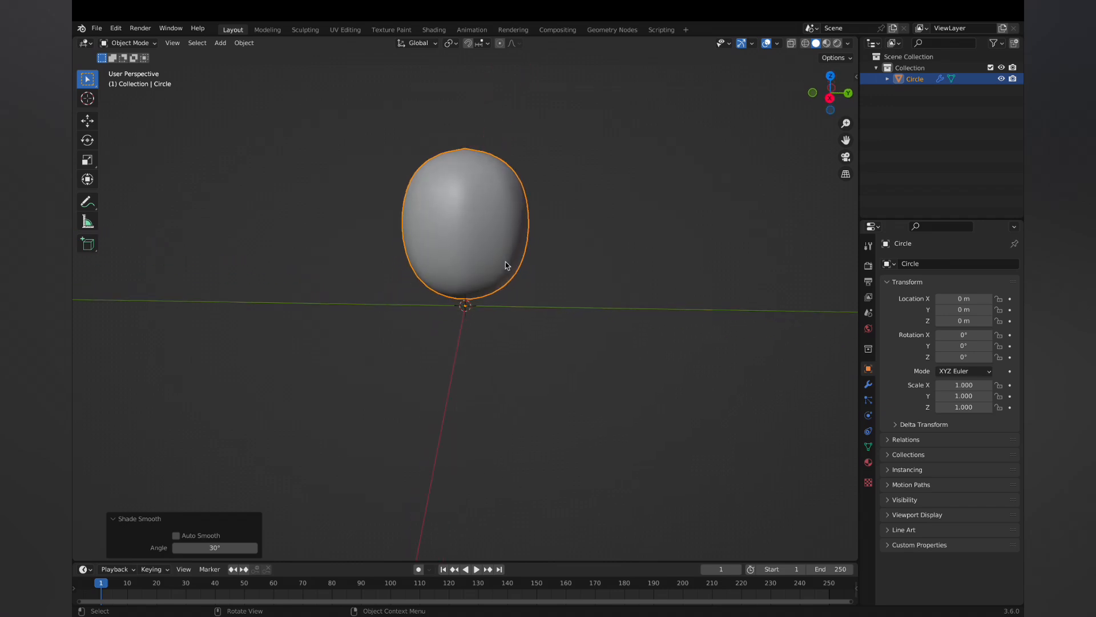
Edit the blob mesh into an open-topped cup, shaping the bottom face ring
{"action": "key", "text": "Tab"}
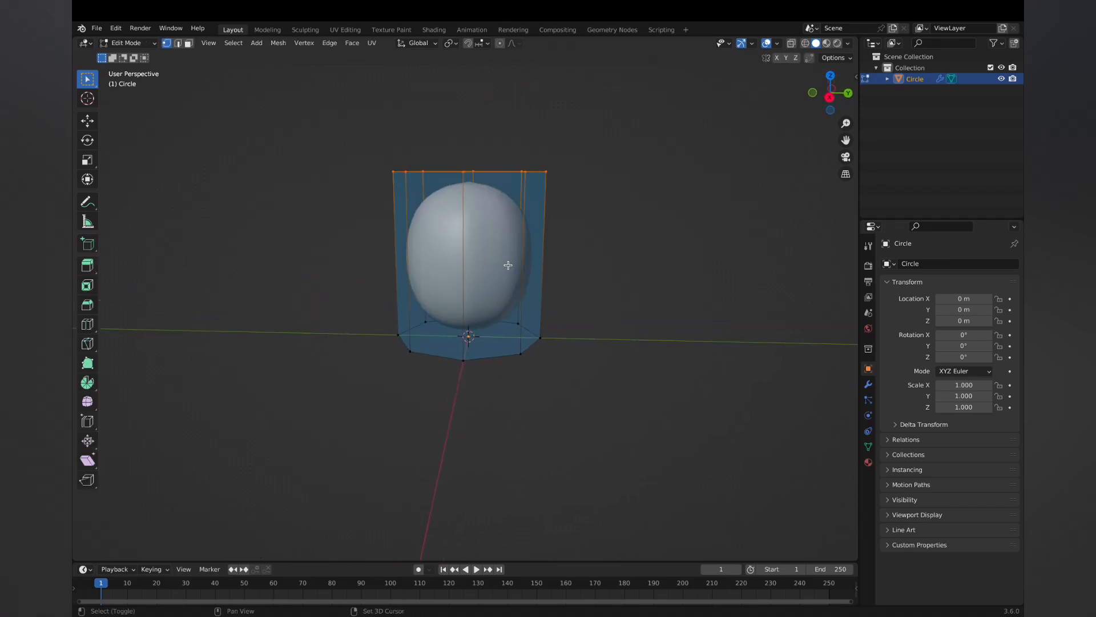
{"action": "left_click_drag", "start_coordinate": [508, 264], "coordinate": [508, 210]}
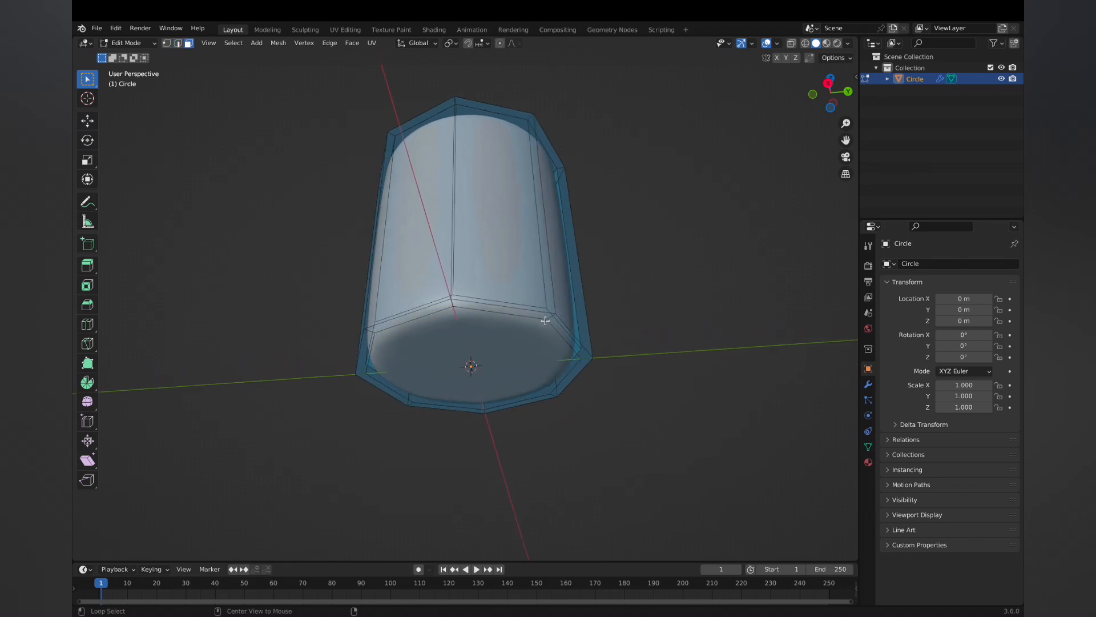
{"action": "left_click", "coordinate": [560, 333]}
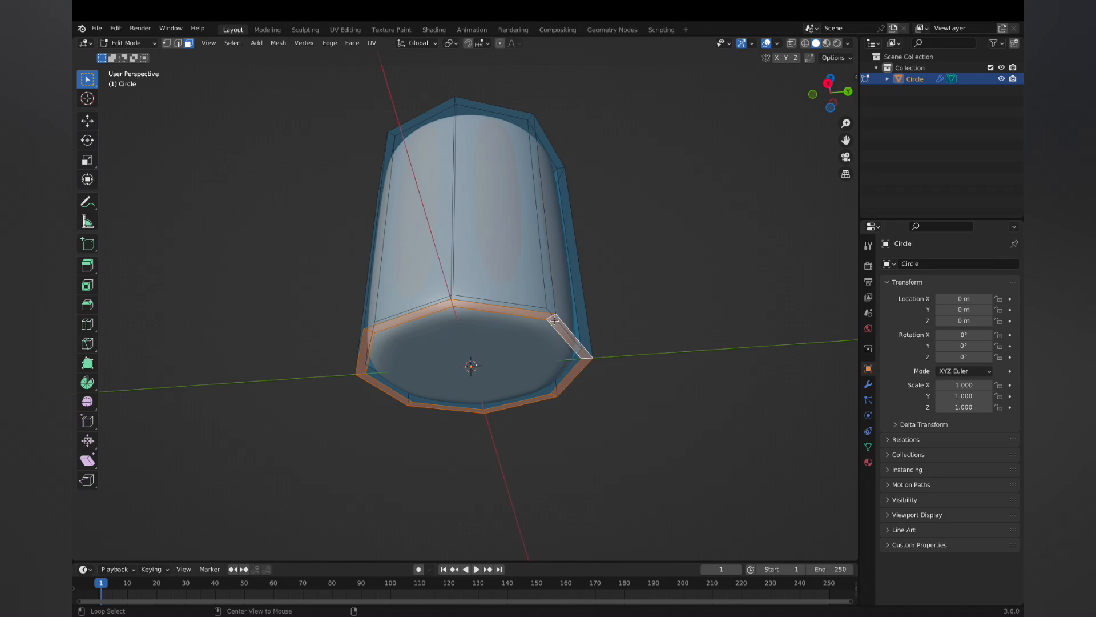
{"action": "mouse_move", "coordinate": [523, 415]}
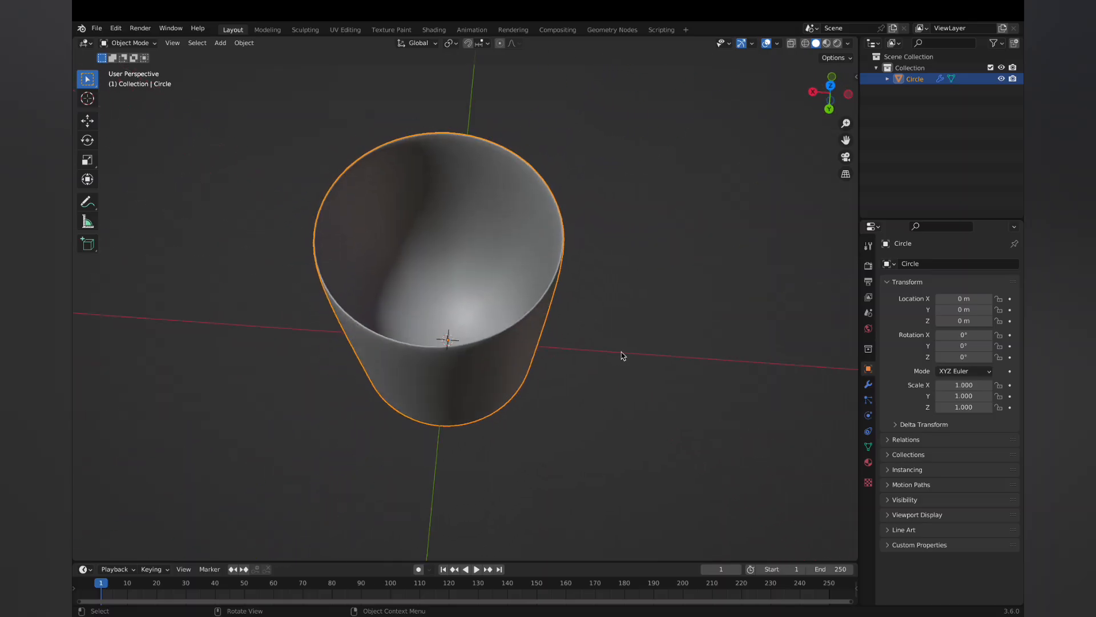
{"action": "mouse_move", "coordinate": [409, 320]}
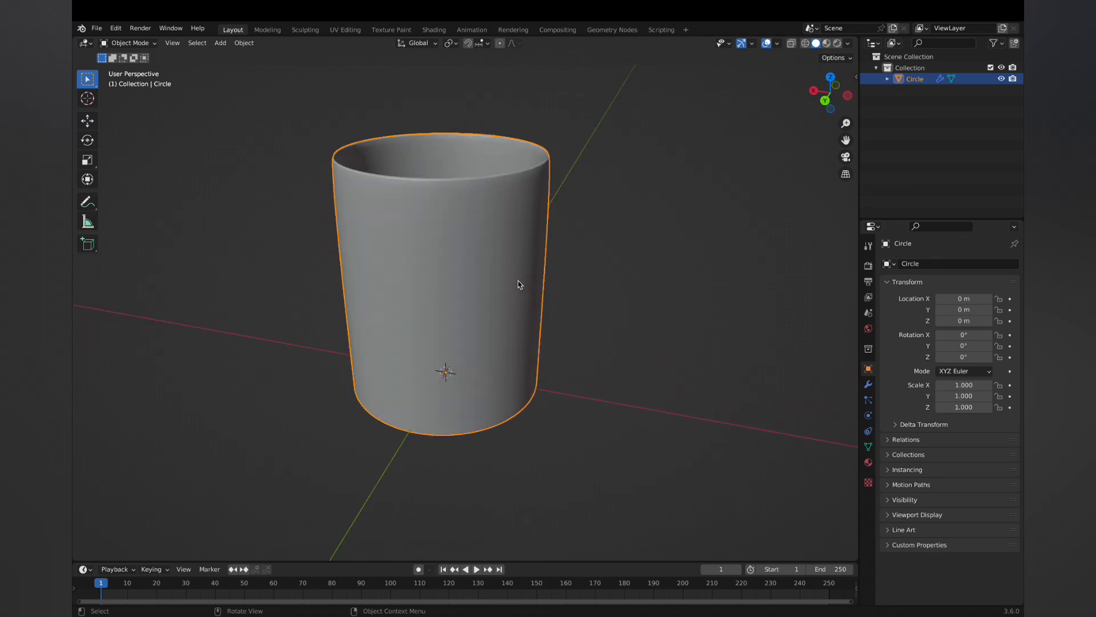
Add a sun light beside the finished cup
{"action": "key", "text": "Tab"}
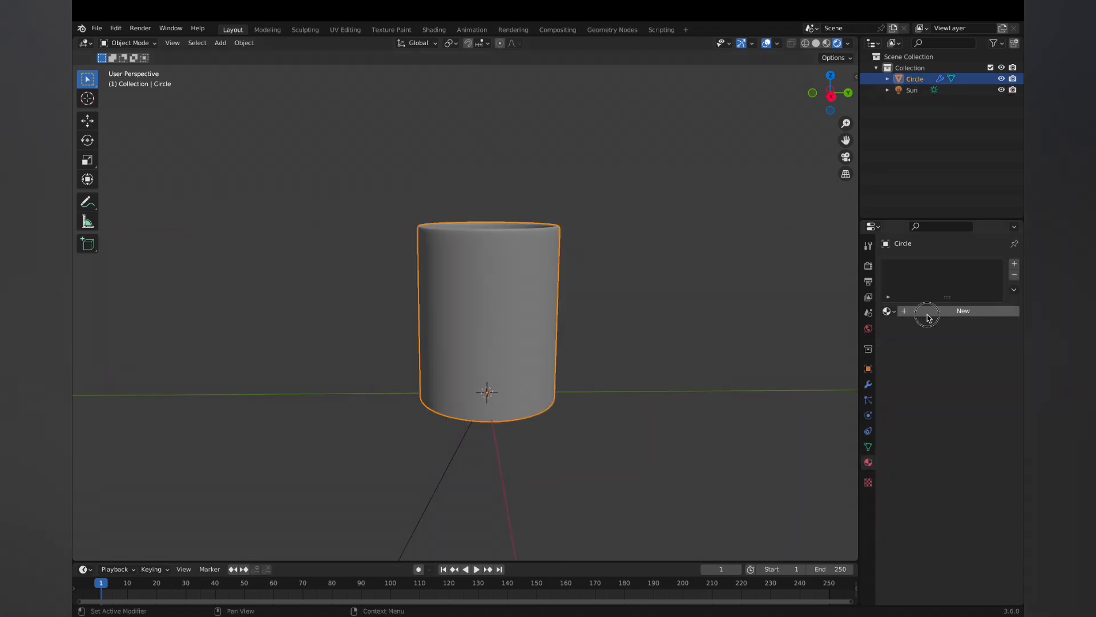
Create a new material on the cup and show it in the Shader Editor
{"action": "left_click", "coordinate": [962, 310]}
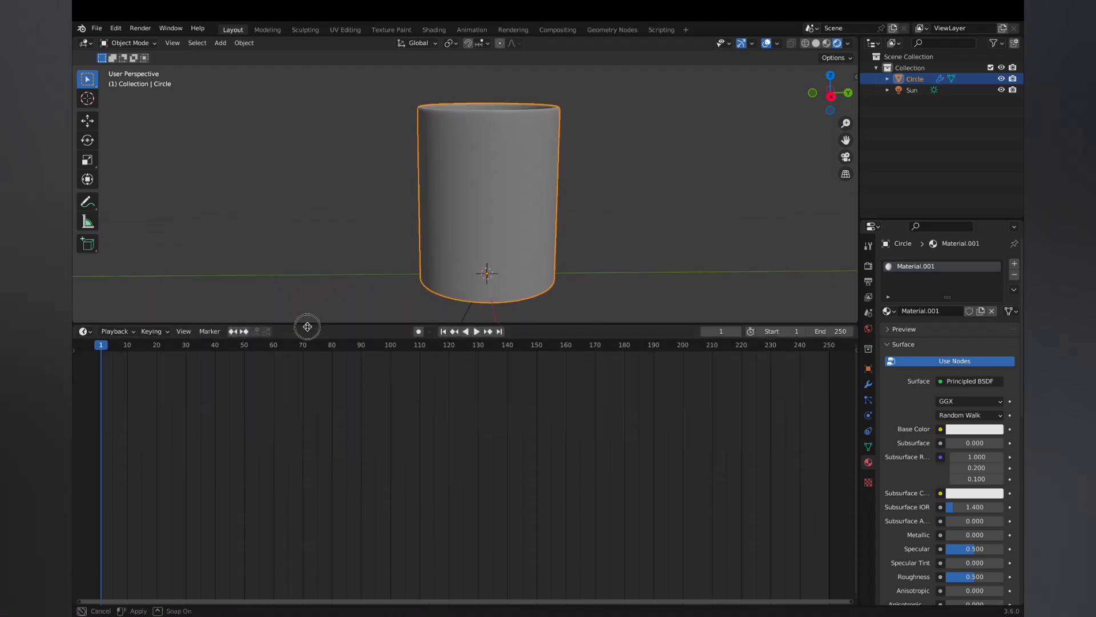
{"action": "left_click", "coordinate": [83, 334]}
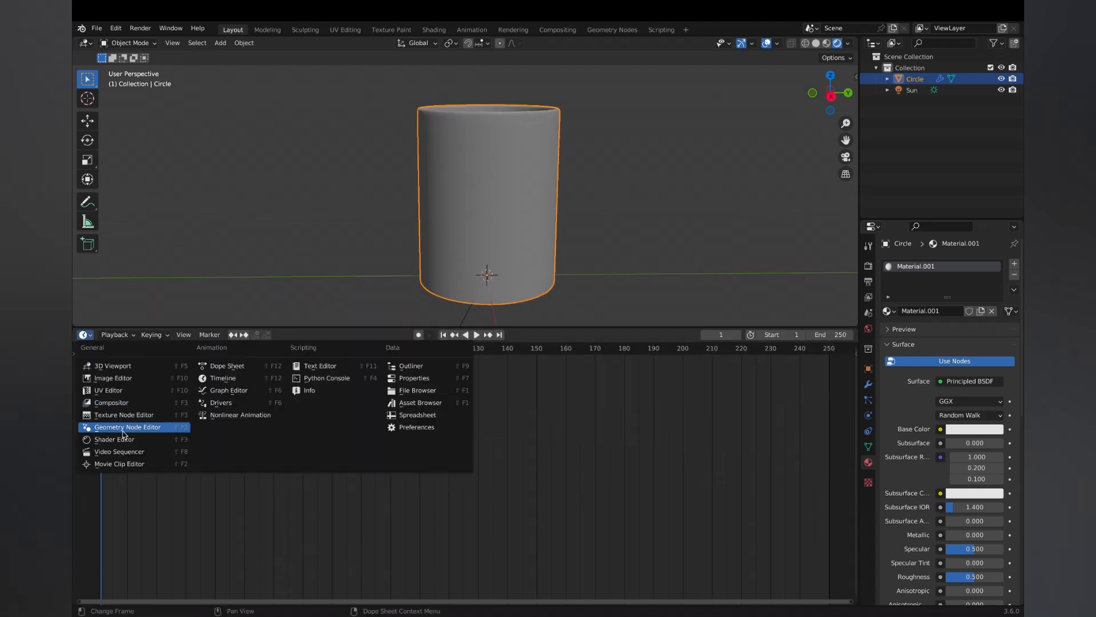
{"action": "left_click", "coordinate": [113, 439]}
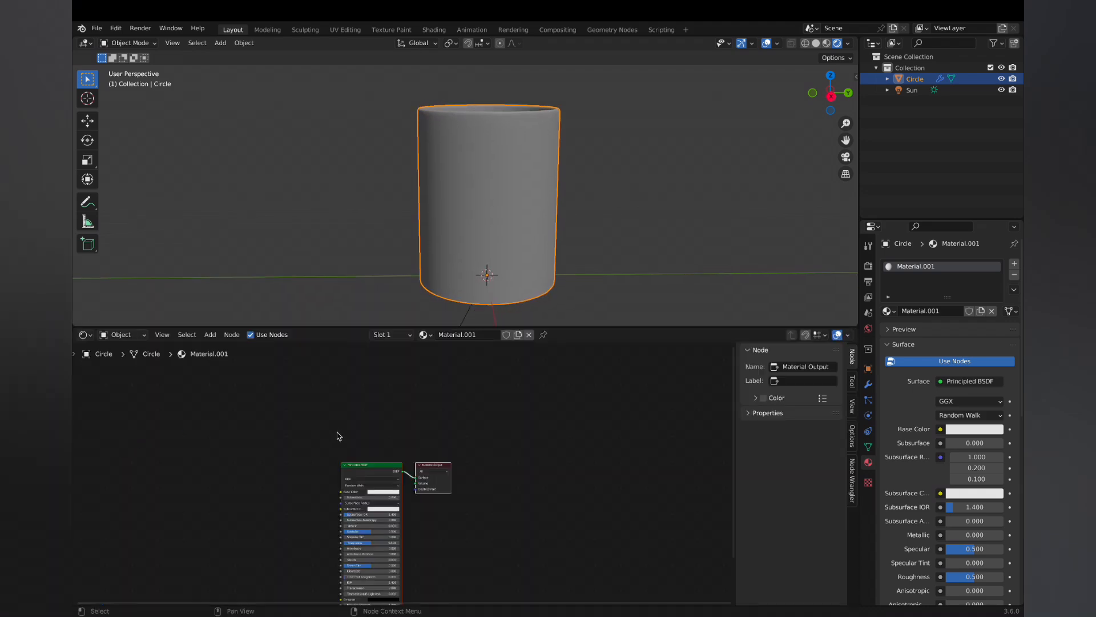
{"action": "scroll", "scroll_direction": "up", "scroll_amount": 3}
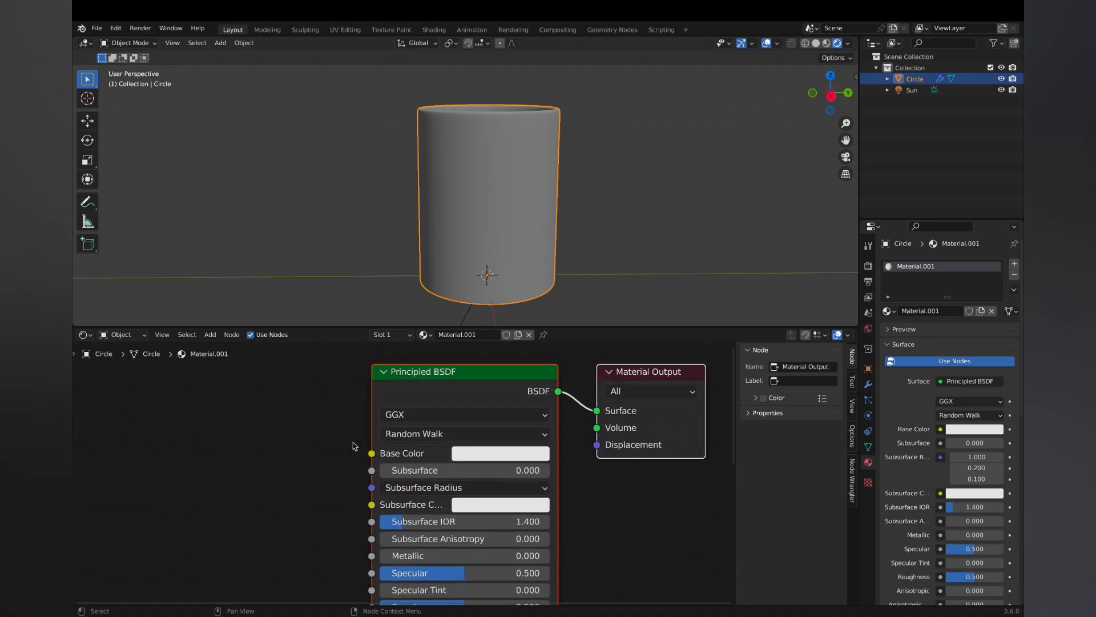
Darken the base colour to near black (0.052) and raise roughness to 0.805
{"action": "left_click", "coordinate": [500, 454]}
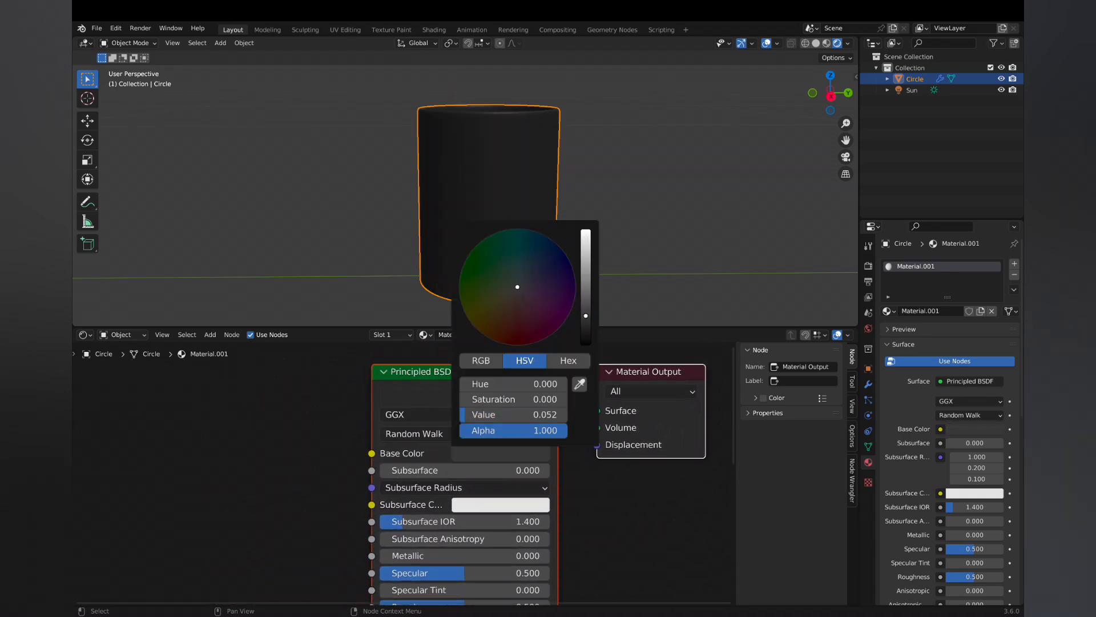
{"action": "left_click", "coordinate": [615, 263]}
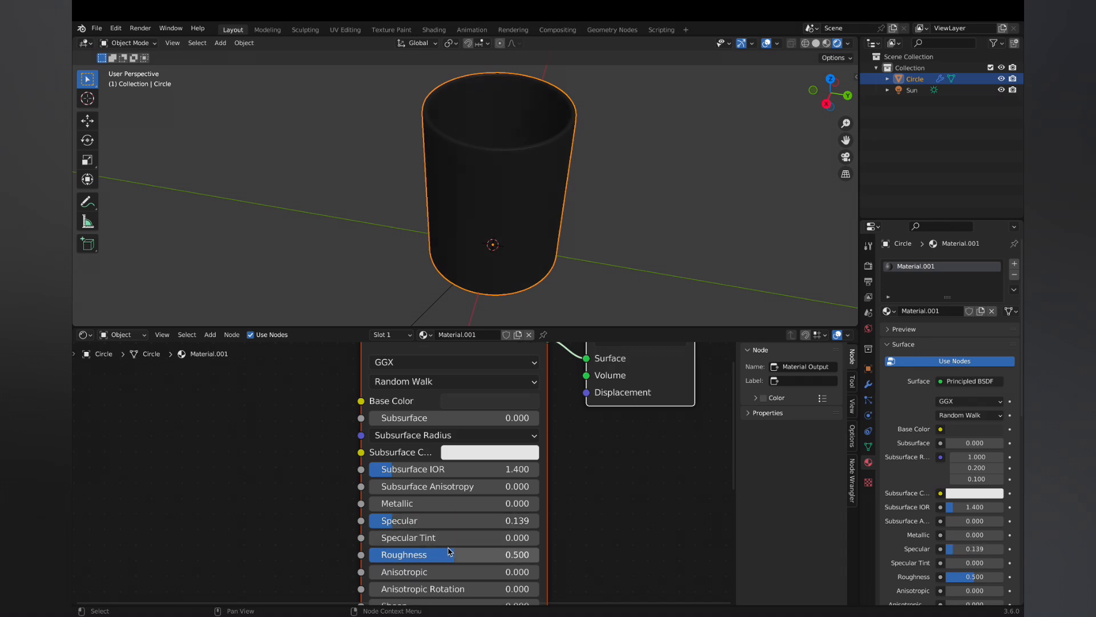
{"action": "left_click_drag", "start_coordinate": [413, 555], "coordinate": [475, 555]}
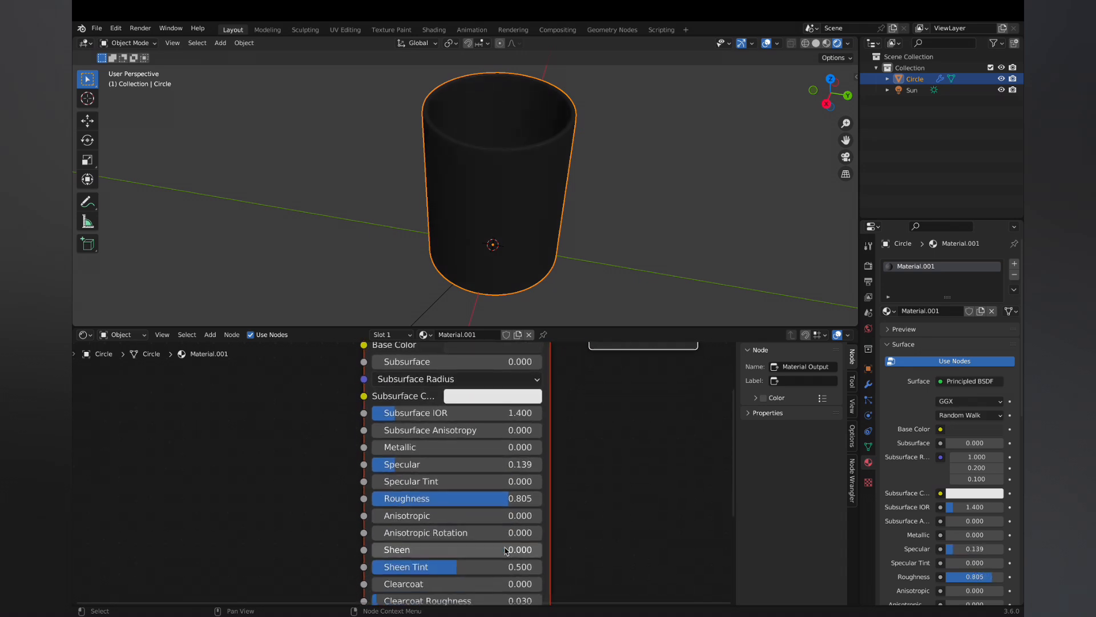
{"action": "scroll", "scroll_direction": "down", "scroll_amount": 3}
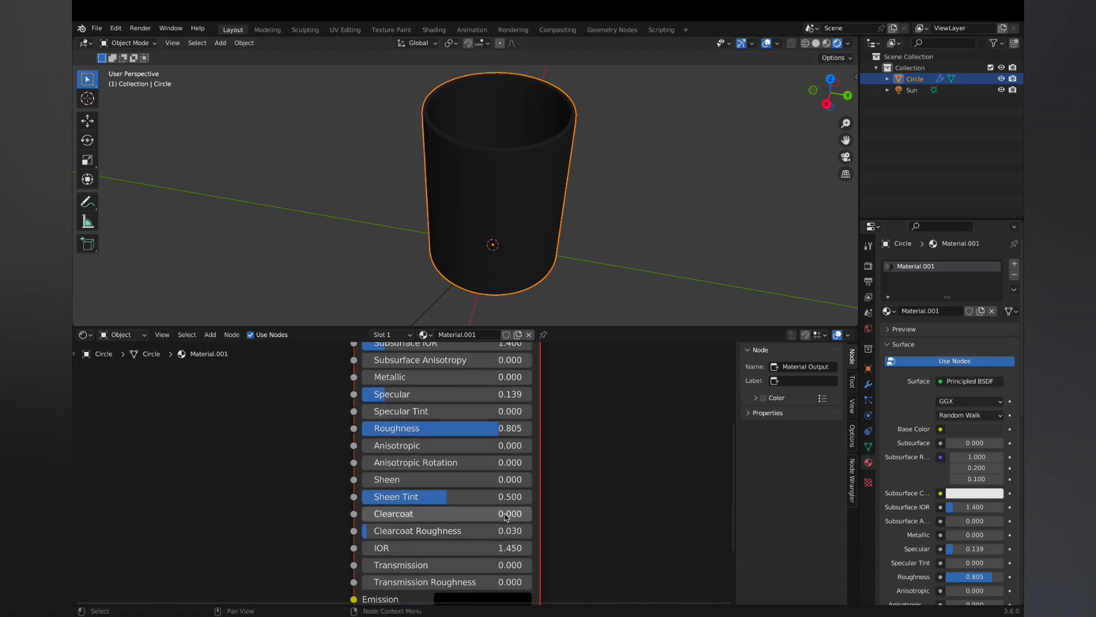
{"action": "scroll", "scroll_direction": "down", "scroll_amount": 3}
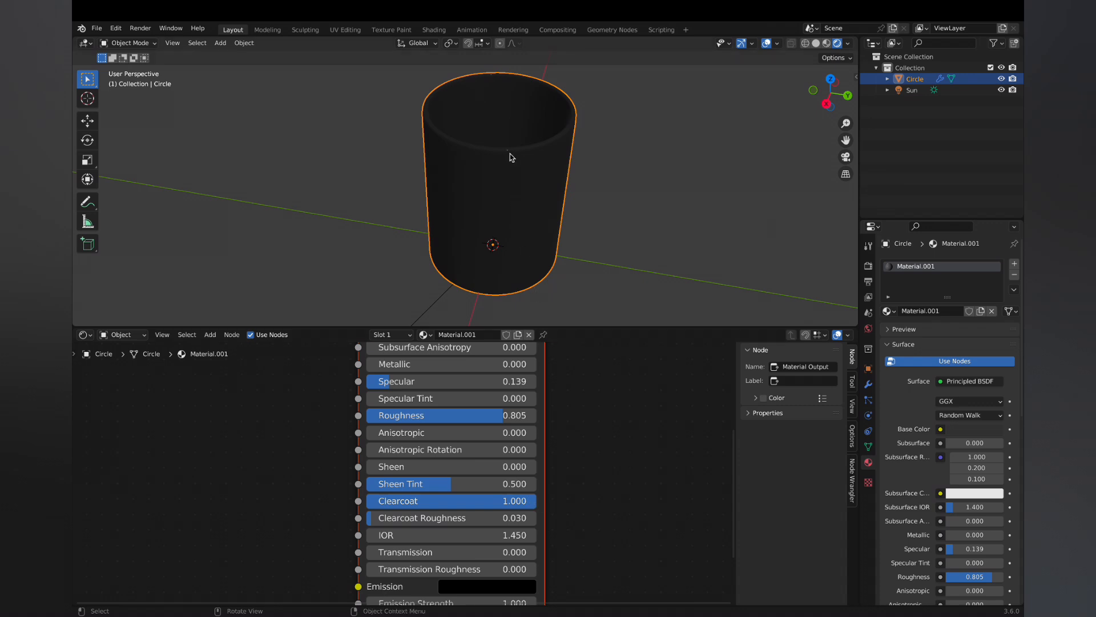
{"action": "mouse_move", "coordinate": [384, 523]}
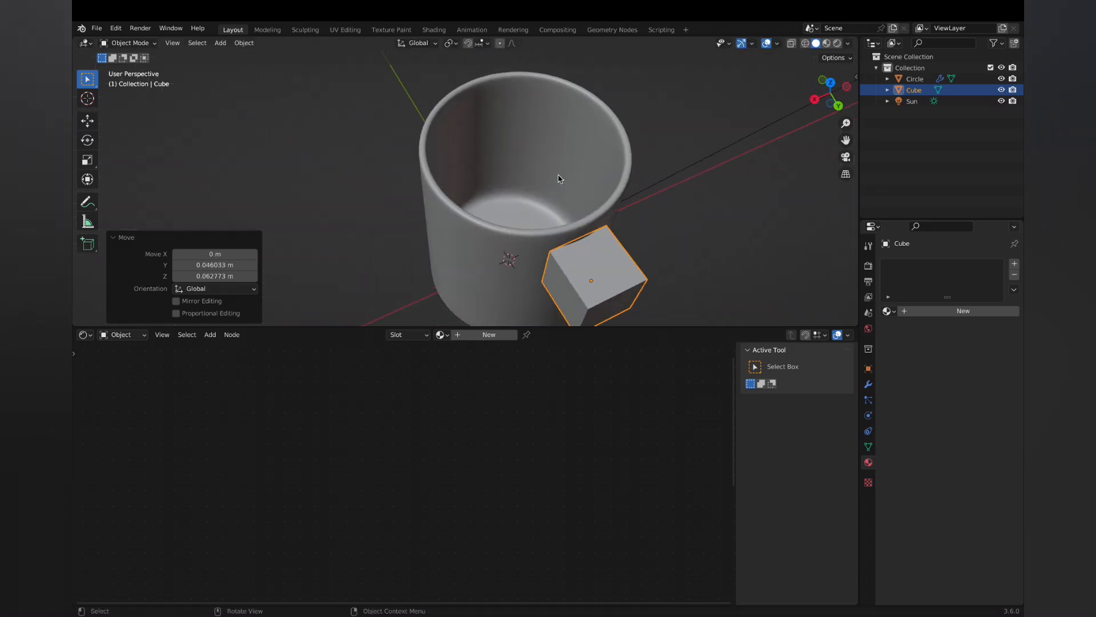
Scale the new cube beside the mug and begin shaping it as a handle piece
{"action": "key", "text": "s"}
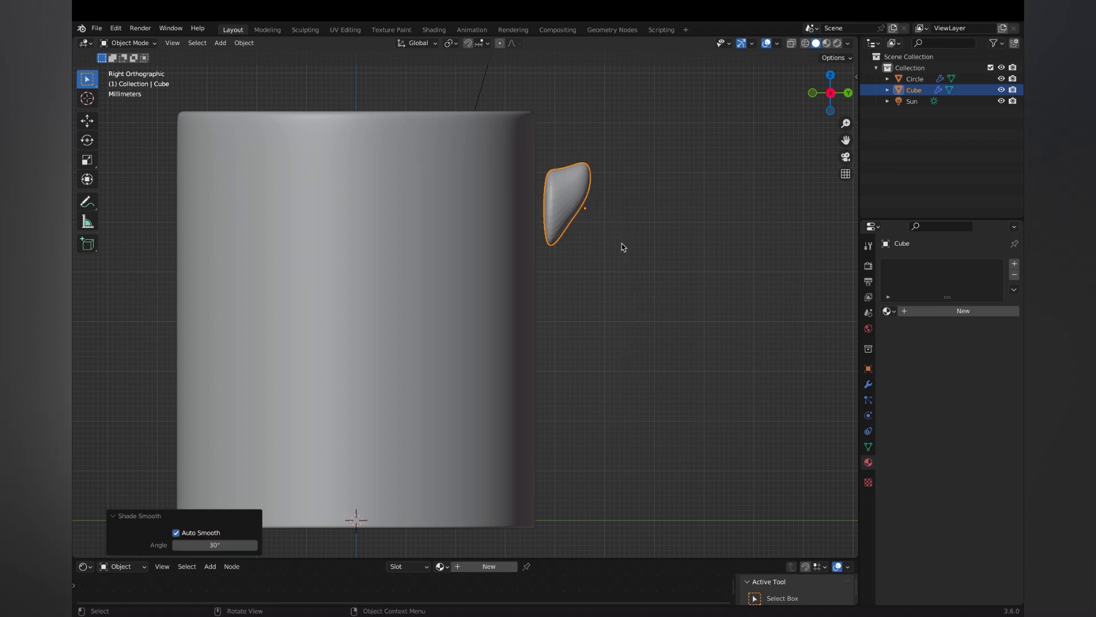
{"action": "key", "text": "Tab"}
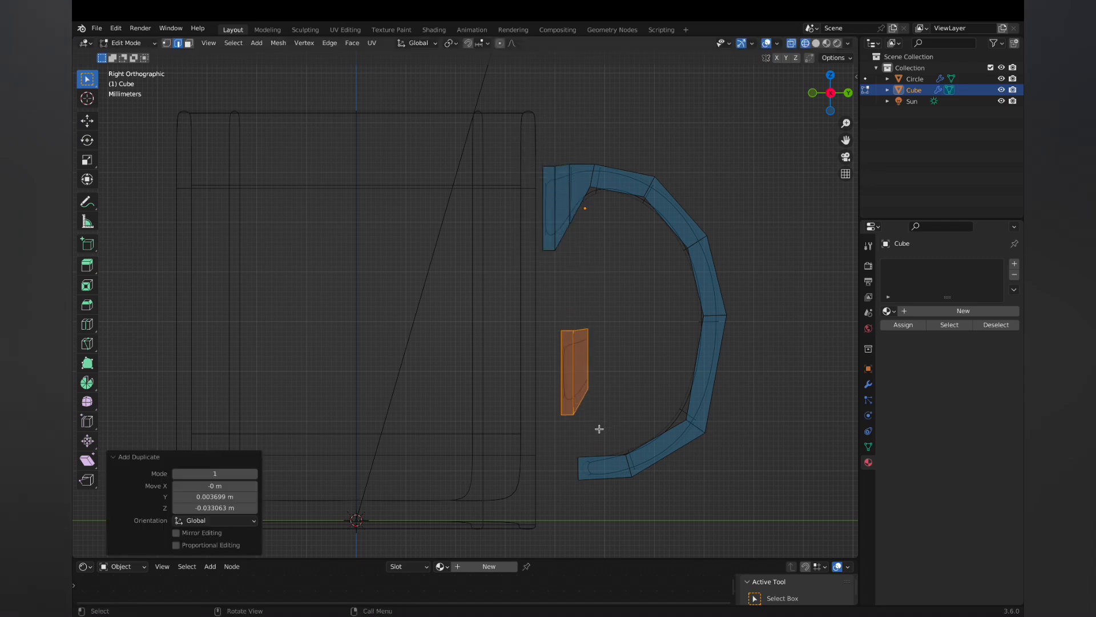
Rotate the duplicated end piece 180° and move it to the handle's lower end
{"action": "key", "text": "r"}
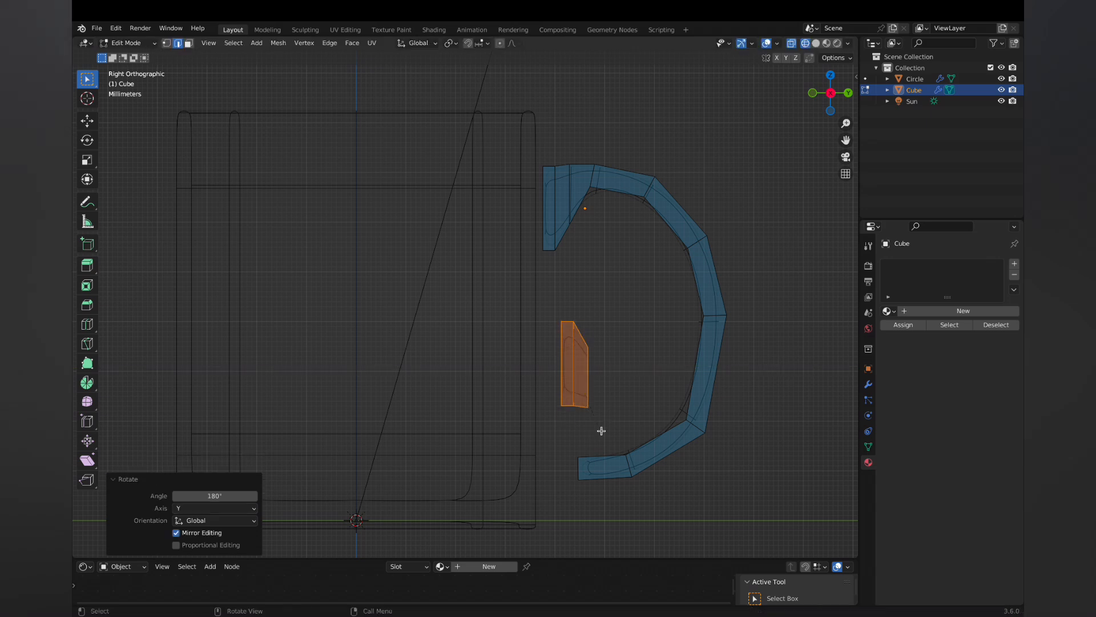
{"action": "left_click_drag", "start_coordinate": [574, 363], "coordinate": [552, 462]}
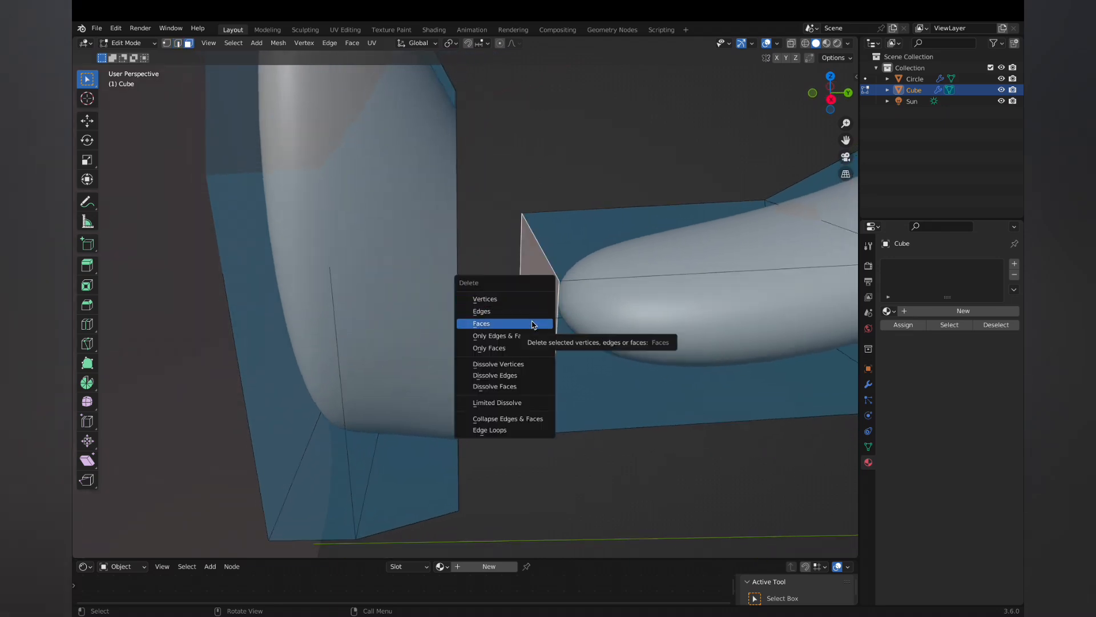
Delete the joining faces and bridge the handle end to the attachment piece
{"action": "left_click", "coordinate": [480, 323]}
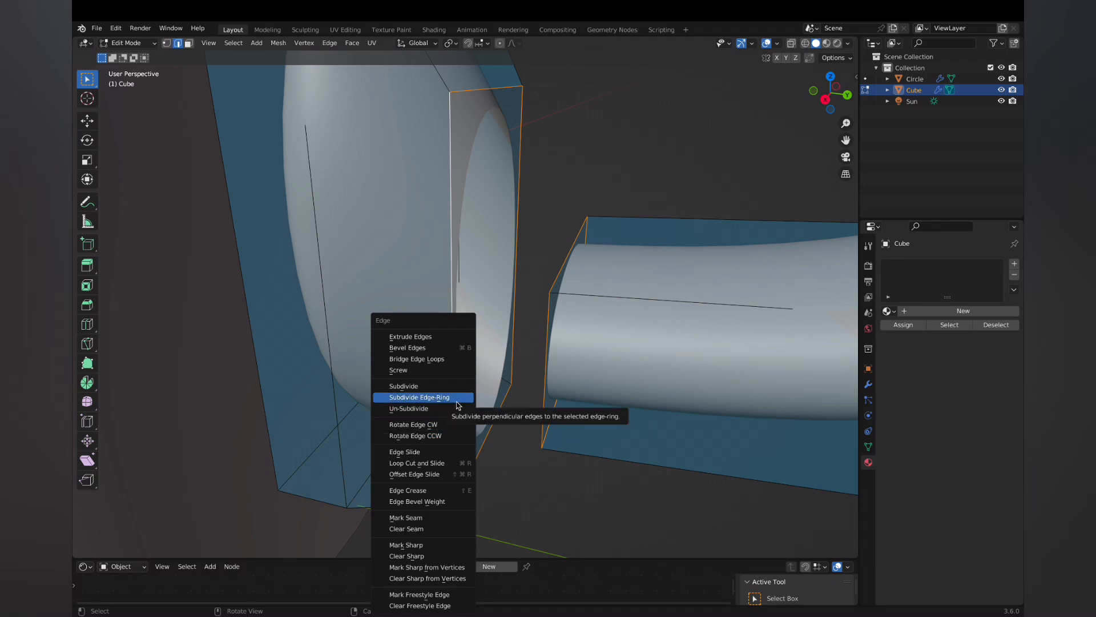
{"action": "left_click", "coordinate": [415, 359]}
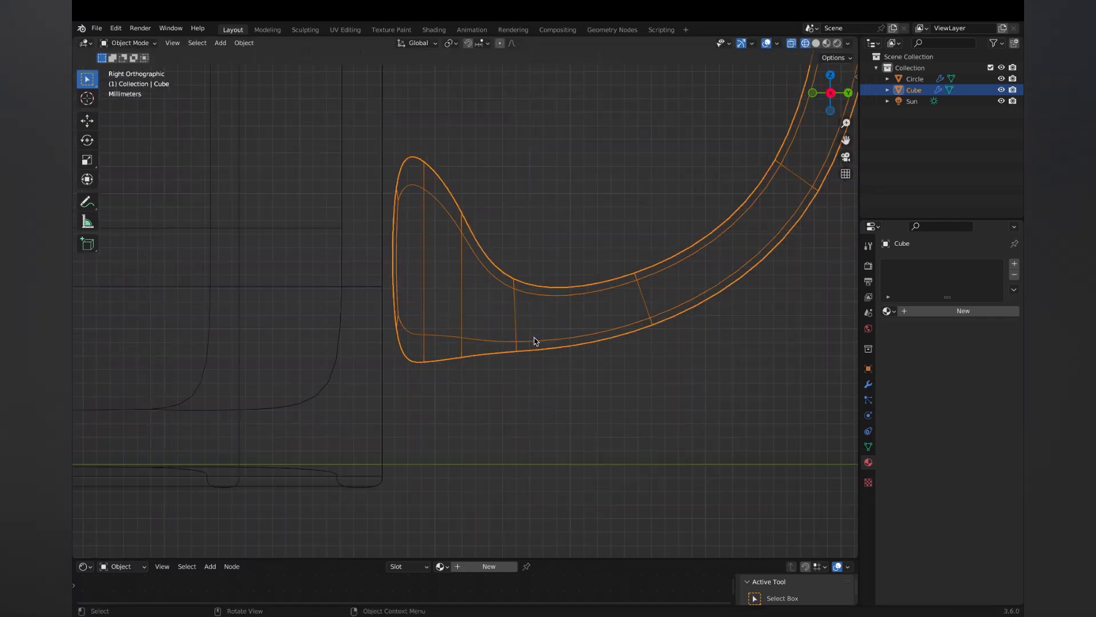
Create a vertex group and assign the handle body's vertices to it, then deselect
{"action": "key", "text": "Tab"}
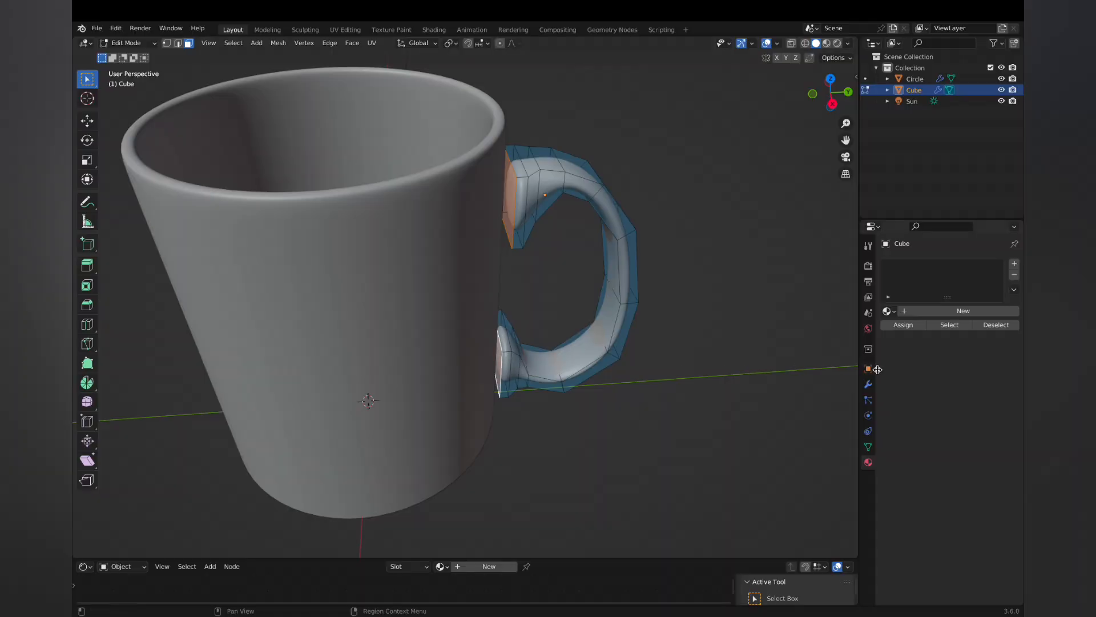
{"action": "left_click", "coordinate": [868, 385]}
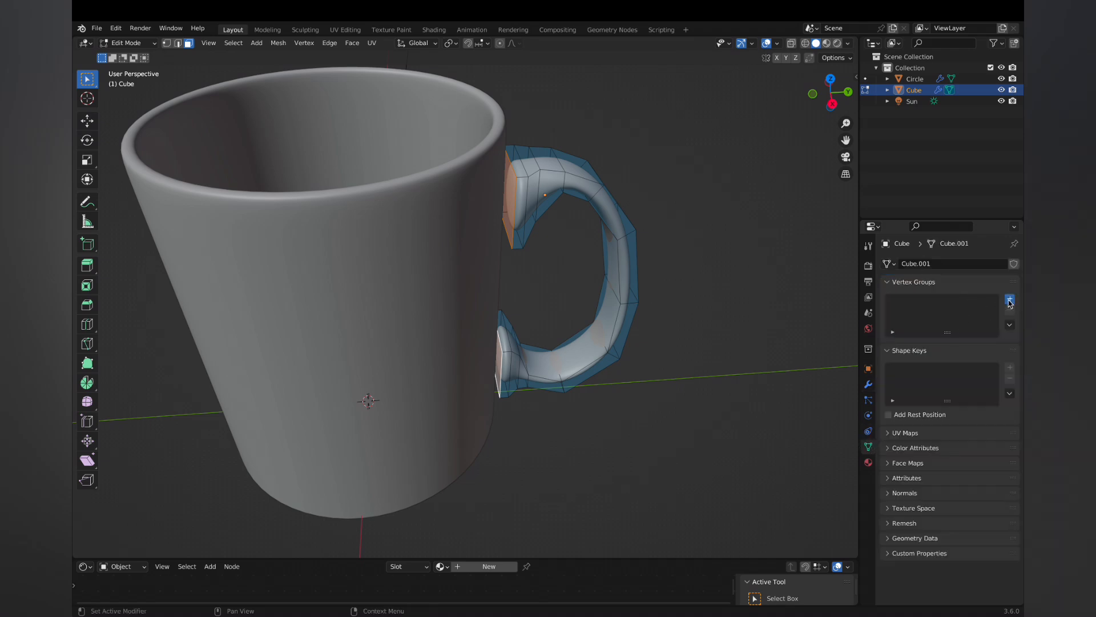
{"action": "left_click", "coordinate": [1009, 299]}
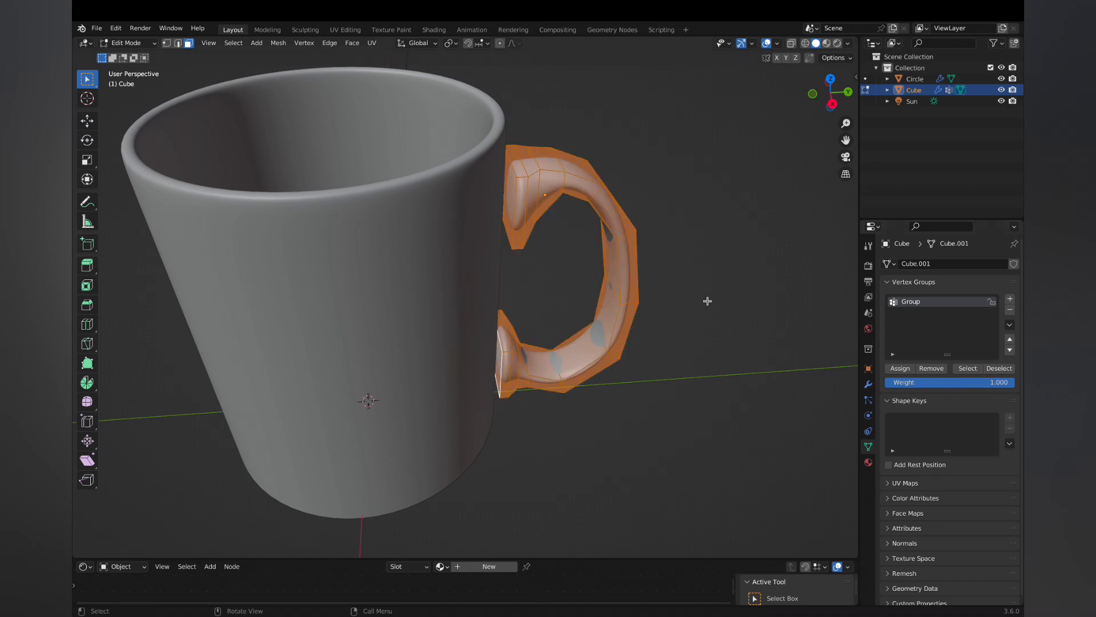
{"action": "left_click", "coordinate": [998, 368]}
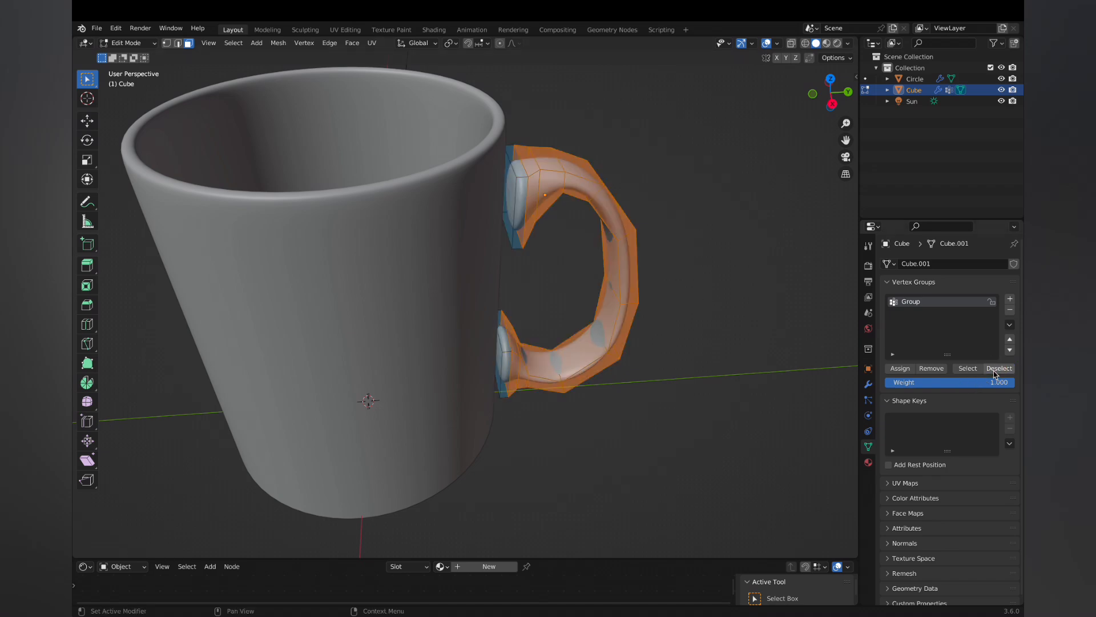
{"action": "left_click", "coordinate": [902, 264]}
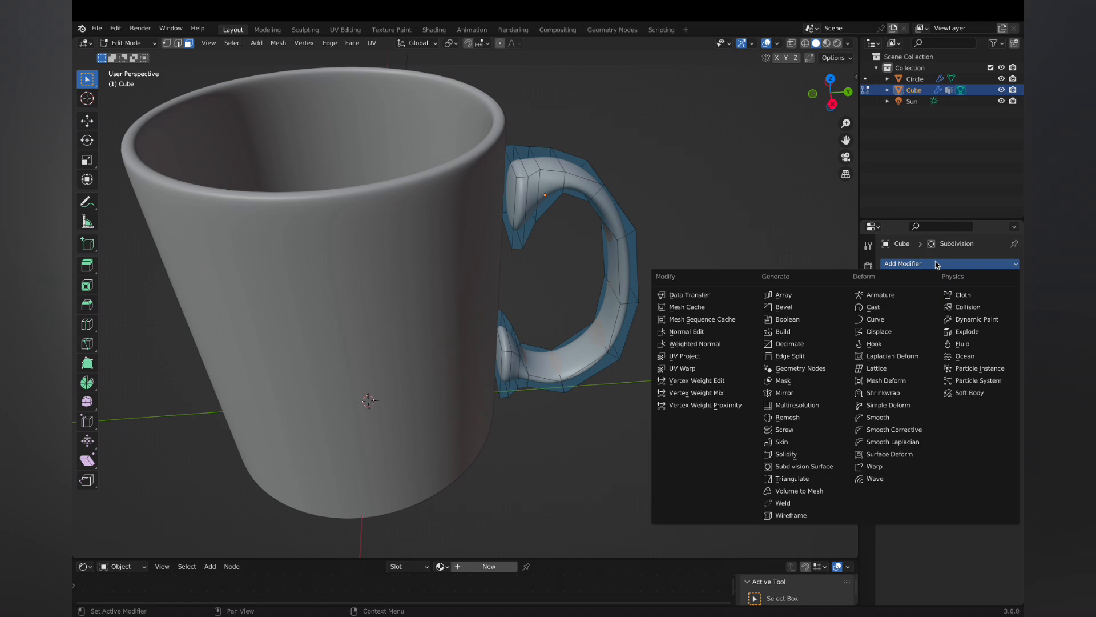
{"action": "mouse_move", "coordinate": [931, 278]}
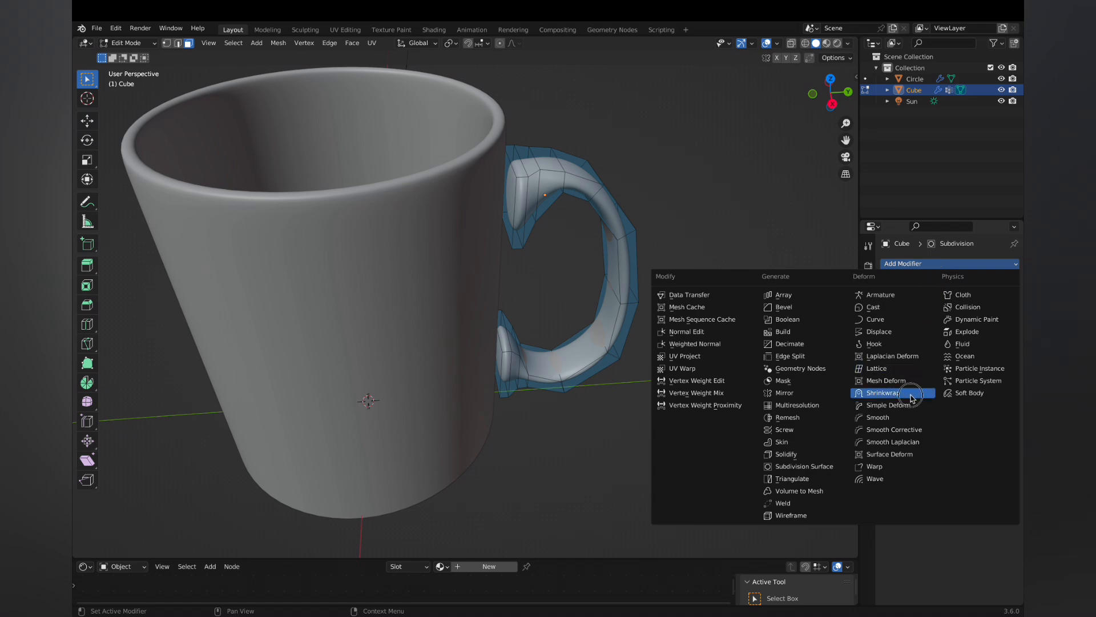
Add a Shrinkwrap modifier targeting the mug Circle and tune its offset onto the surface
{"action": "left_click", "coordinate": [883, 391]}
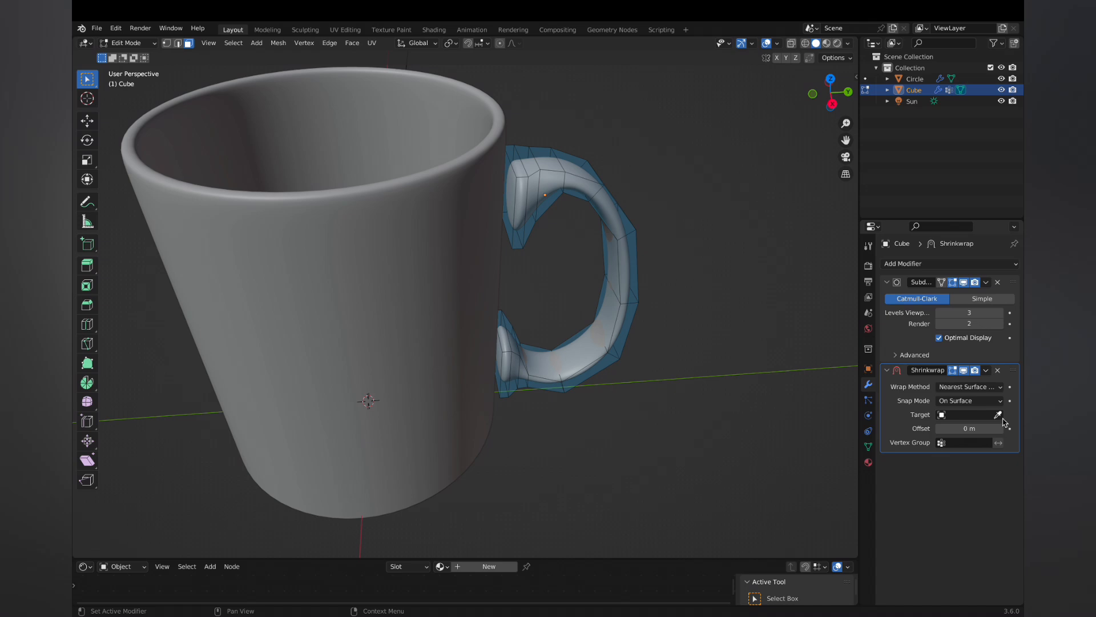
{"action": "left_click", "coordinate": [968, 414]}
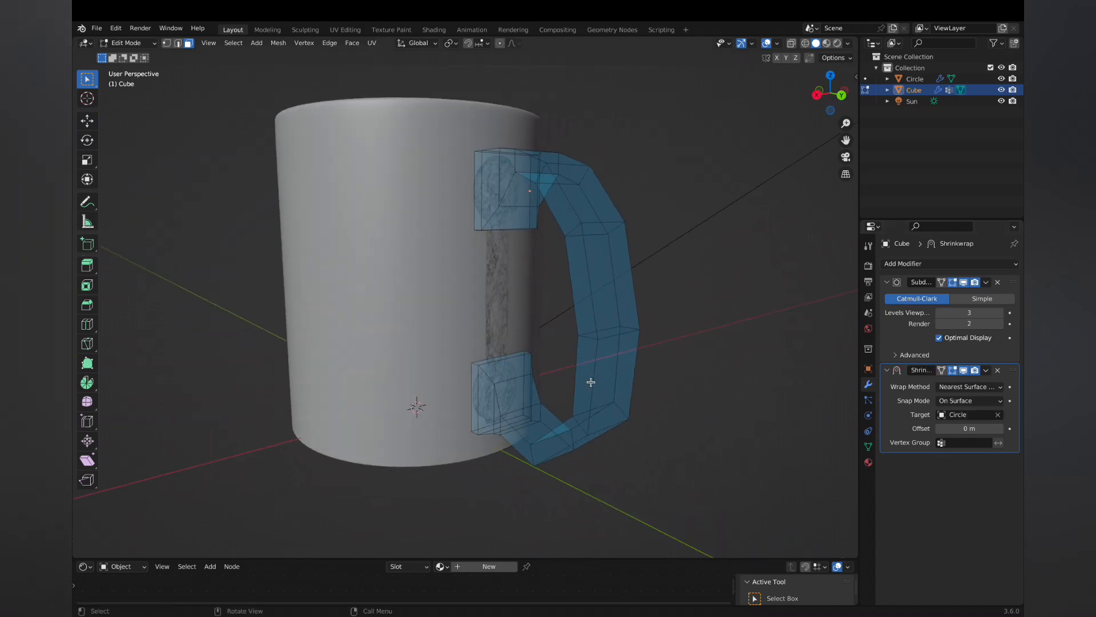
{"action": "left_click", "coordinate": [942, 442]}
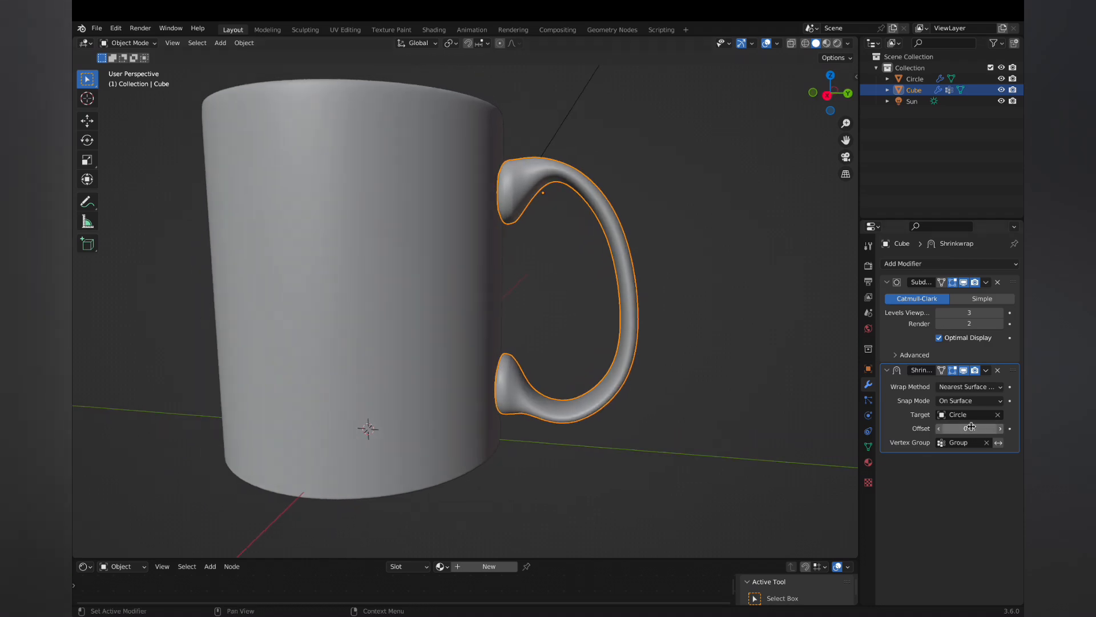
{"action": "left_click_drag", "start_coordinate": [972, 428], "coordinate": [944, 429]}
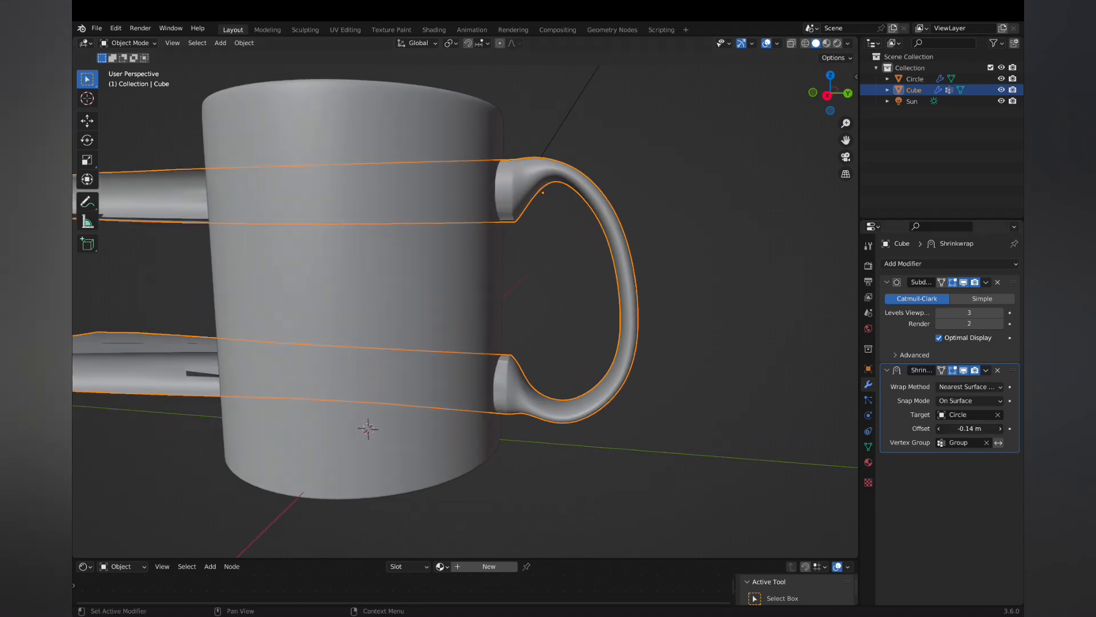
{"action": "left_click_drag", "start_coordinate": [968, 428], "coordinate": [992, 428]}
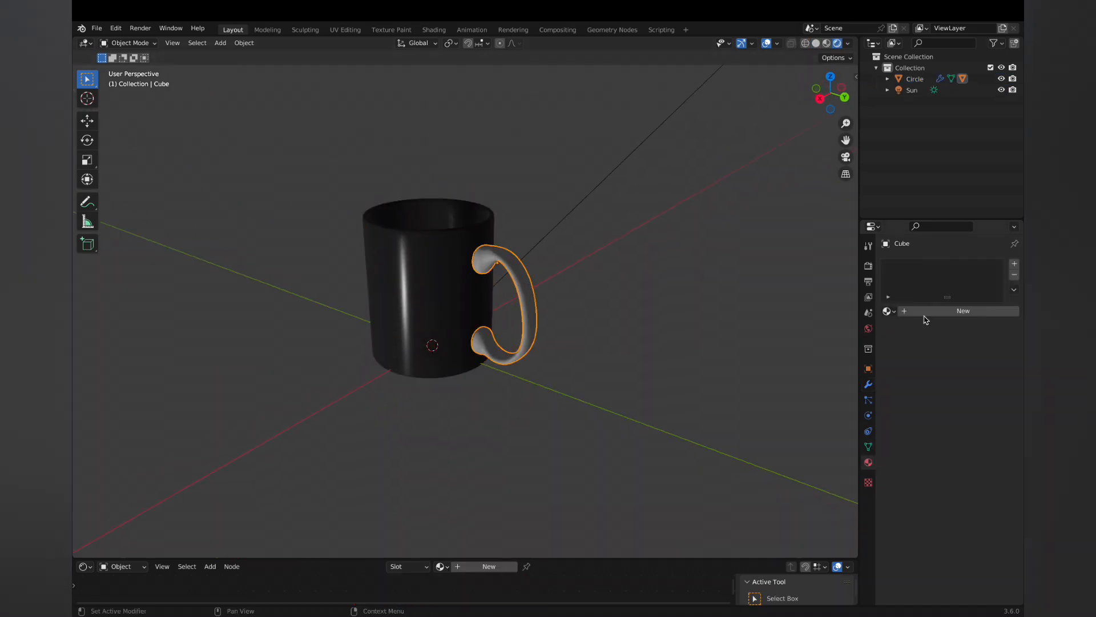
Box-select the handle's curved middle faces in Edit Mode, leaving the ends unselected
{"action": "left_click", "coordinate": [963, 311]}
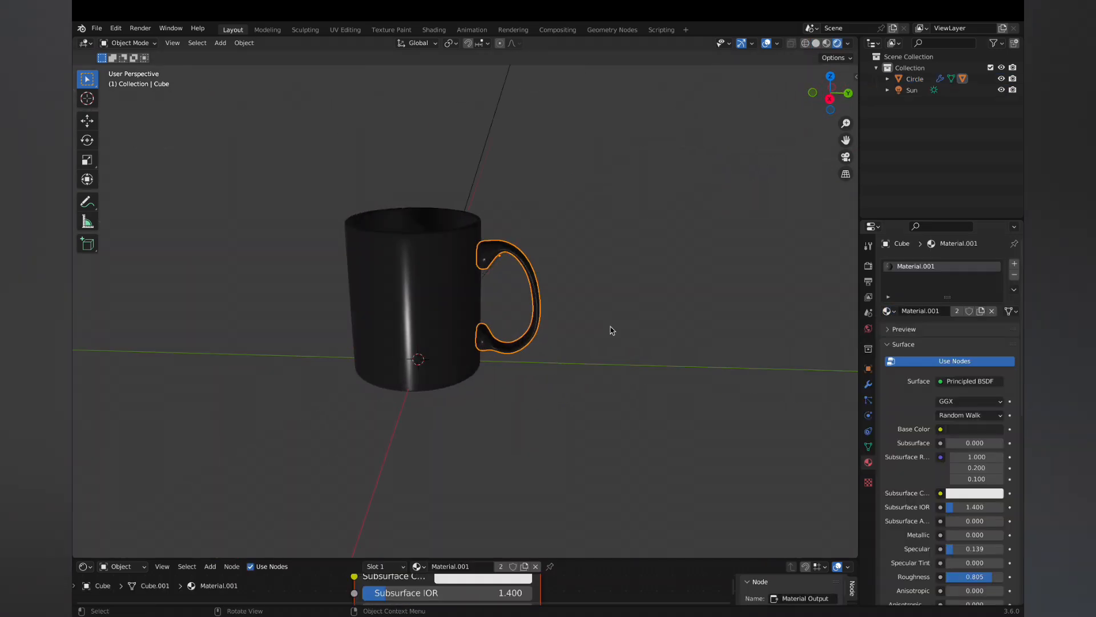
{"action": "double_click", "coordinate": [917, 266]}
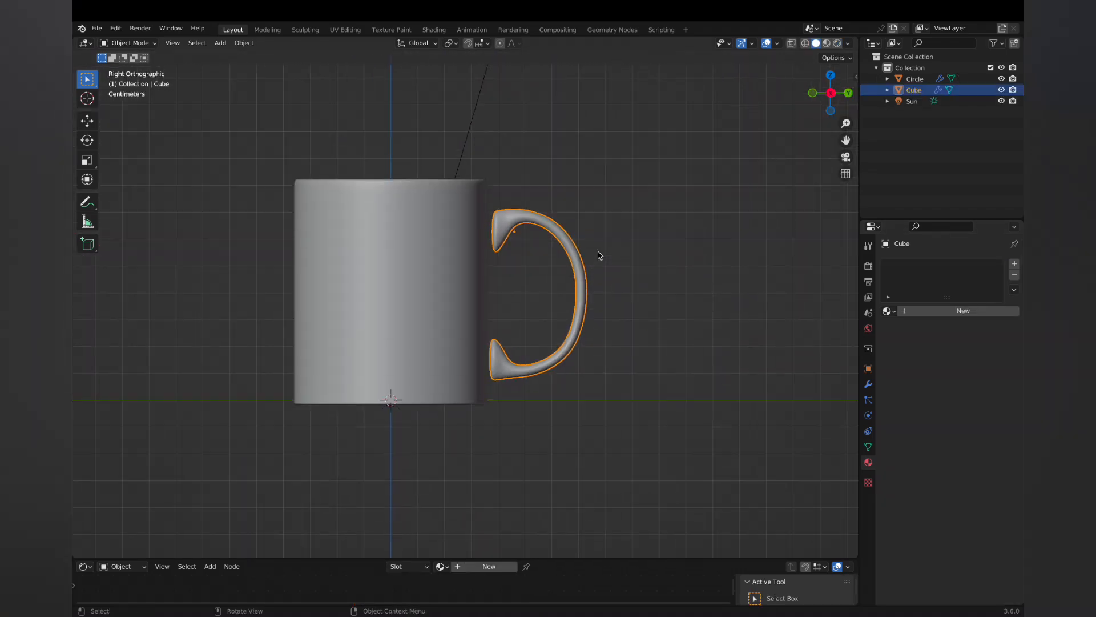
{"action": "key", "text": "Tab"}
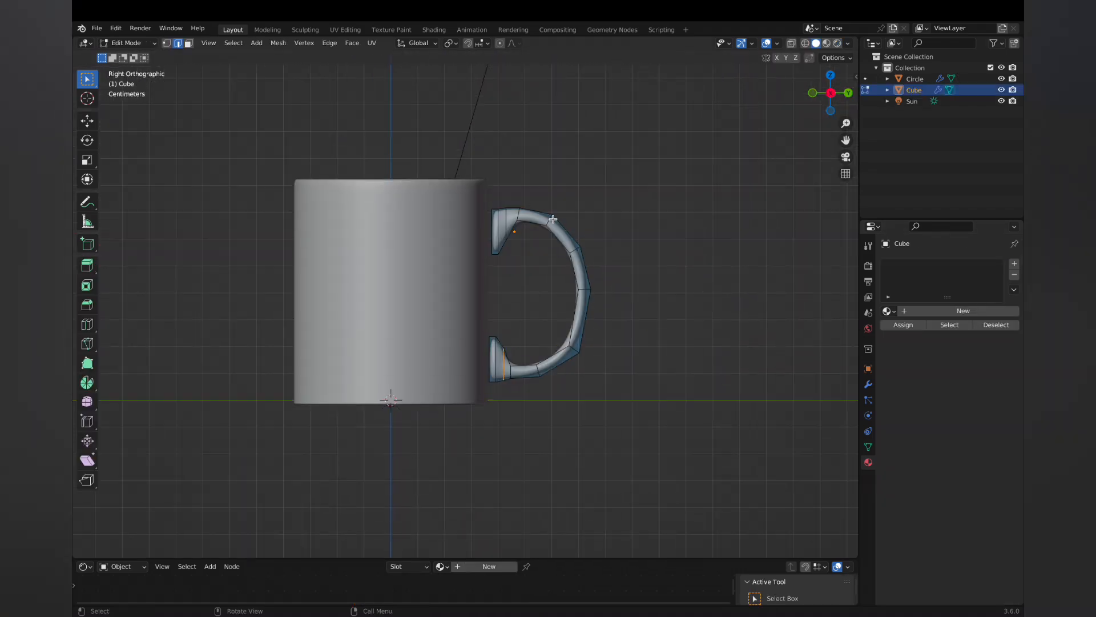
{"action": "left_click_drag", "start_coordinate": [553, 220], "coordinate": [590, 286]}
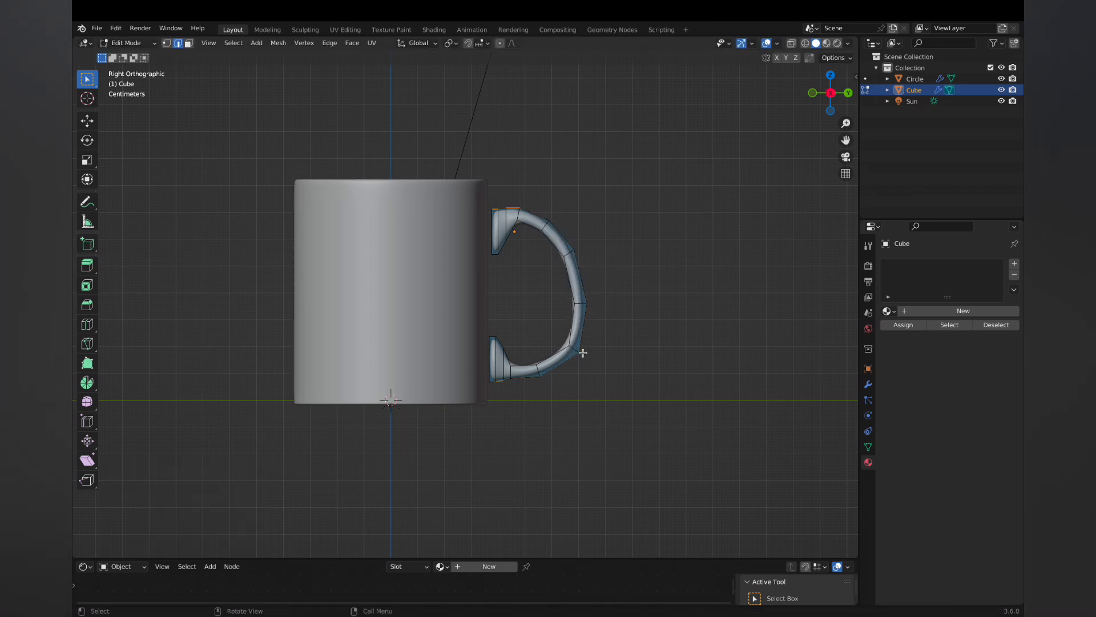
{"action": "left_click_drag", "start_coordinate": [584, 353], "coordinate": [572, 235]}
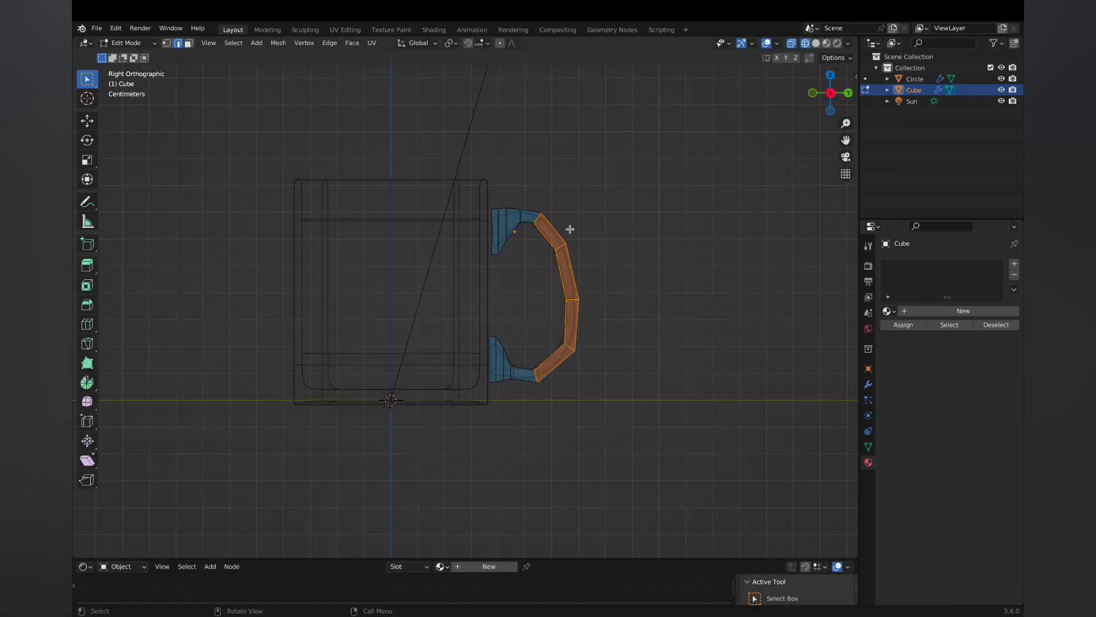
{"action": "key", "text": "Tab"}
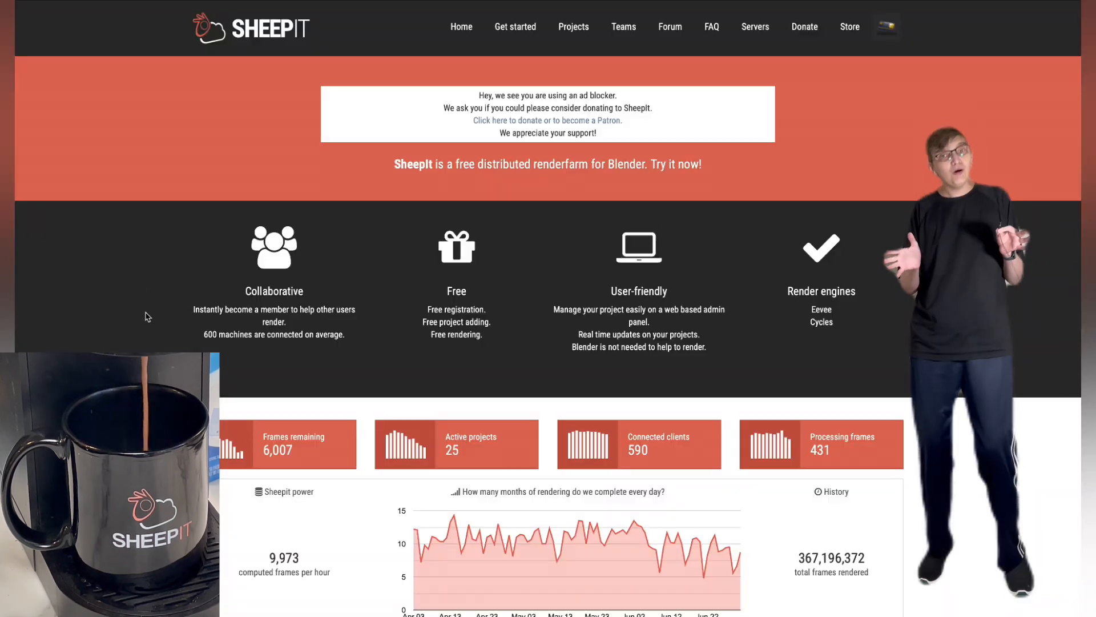
{"action": "scroll", "scroll_direction": "down", "scroll_amount": 3}
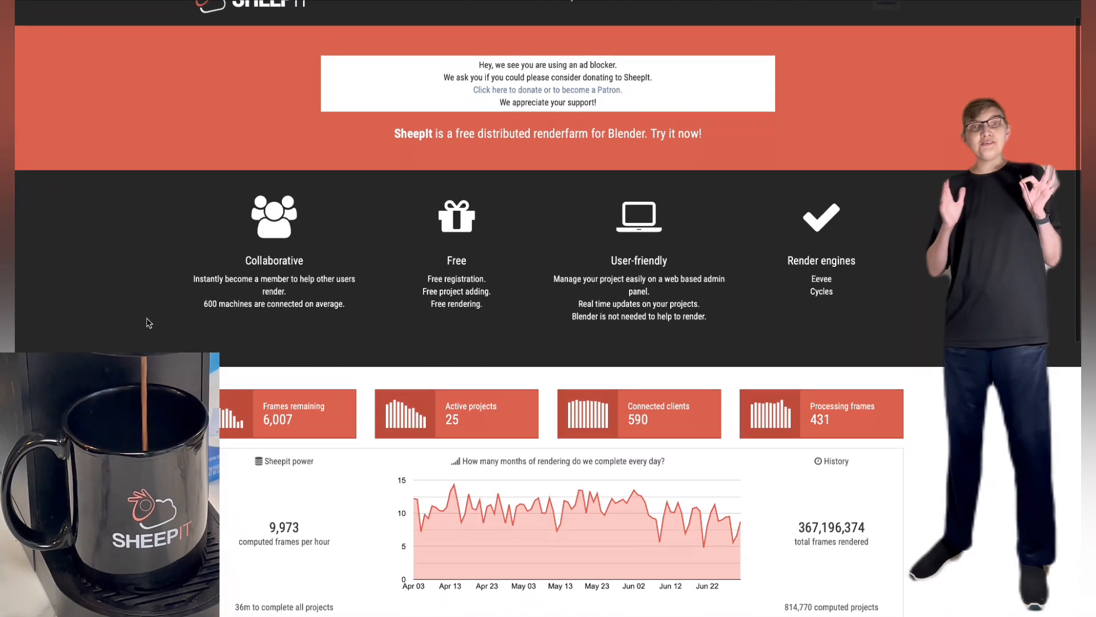
{"action": "scroll", "scroll_direction": "down", "scroll_amount": 3}
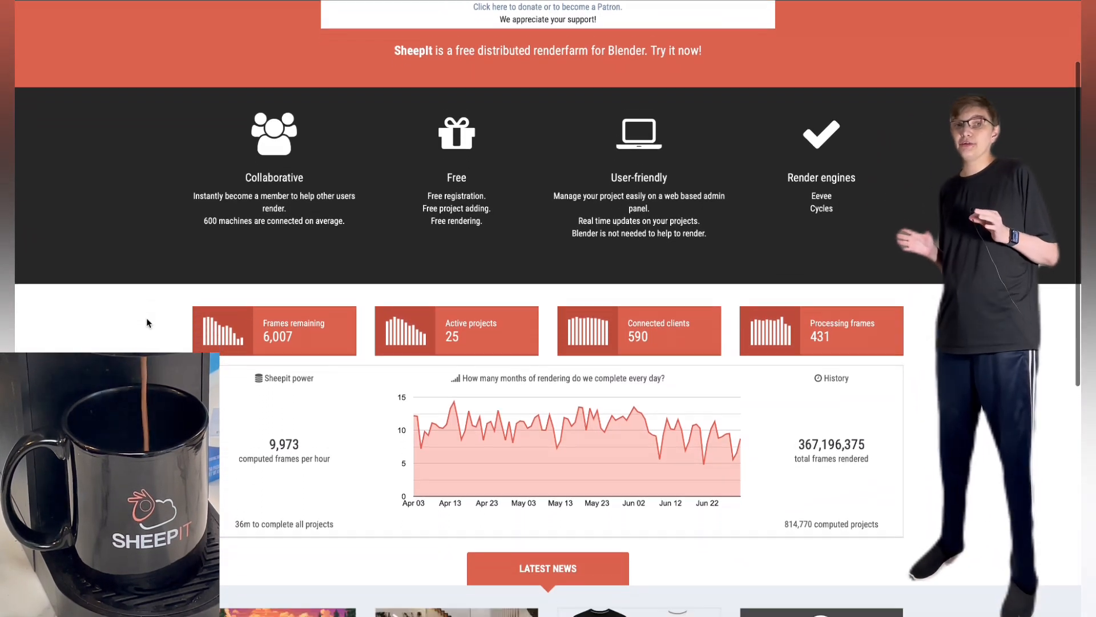
{"action": "scroll", "scroll_direction": "down", "scroll_amount": 3}
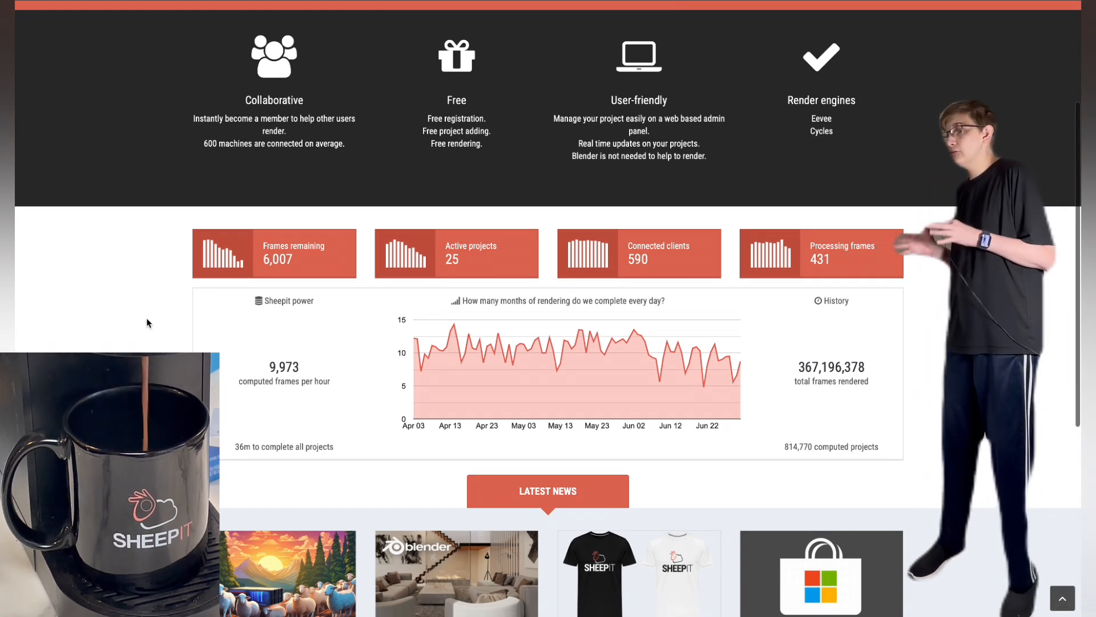
{"action": "scroll", "scroll_direction": "down", "scroll_amount": 3}
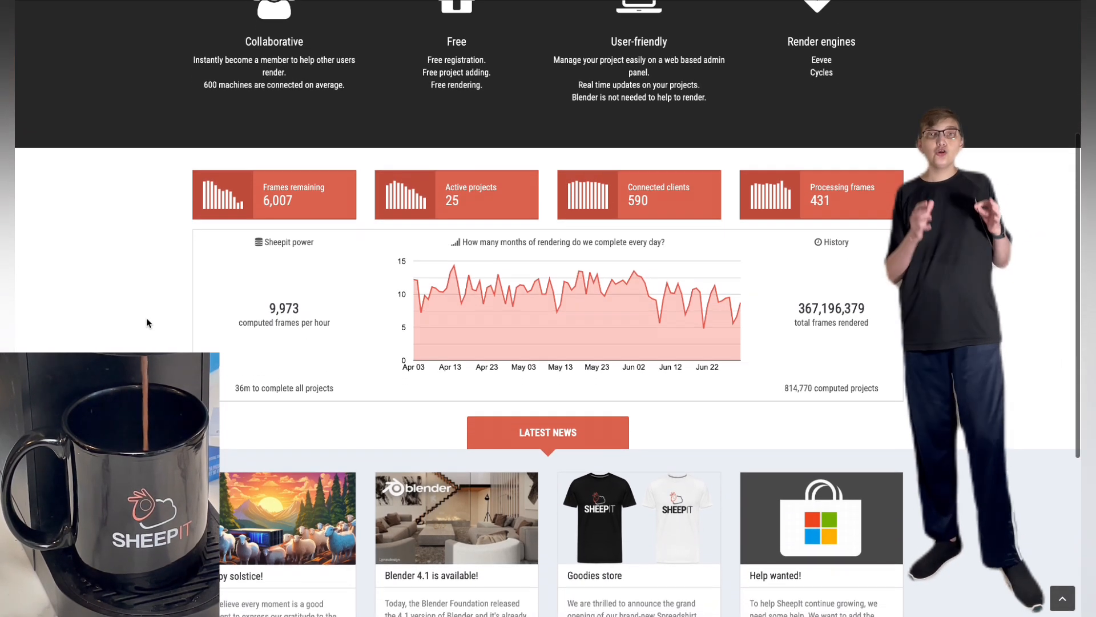
{"action": "scroll", "scroll_direction": "down", "scroll_amount": 3}
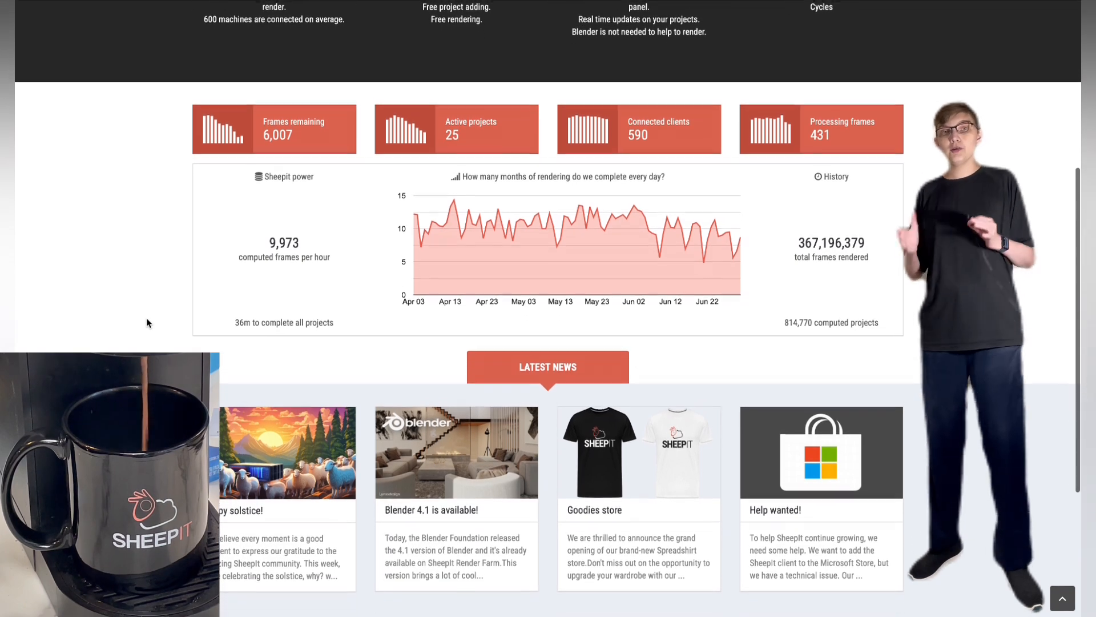
{"action": "scroll", "scroll_direction": "down", "scroll_amount": 3}
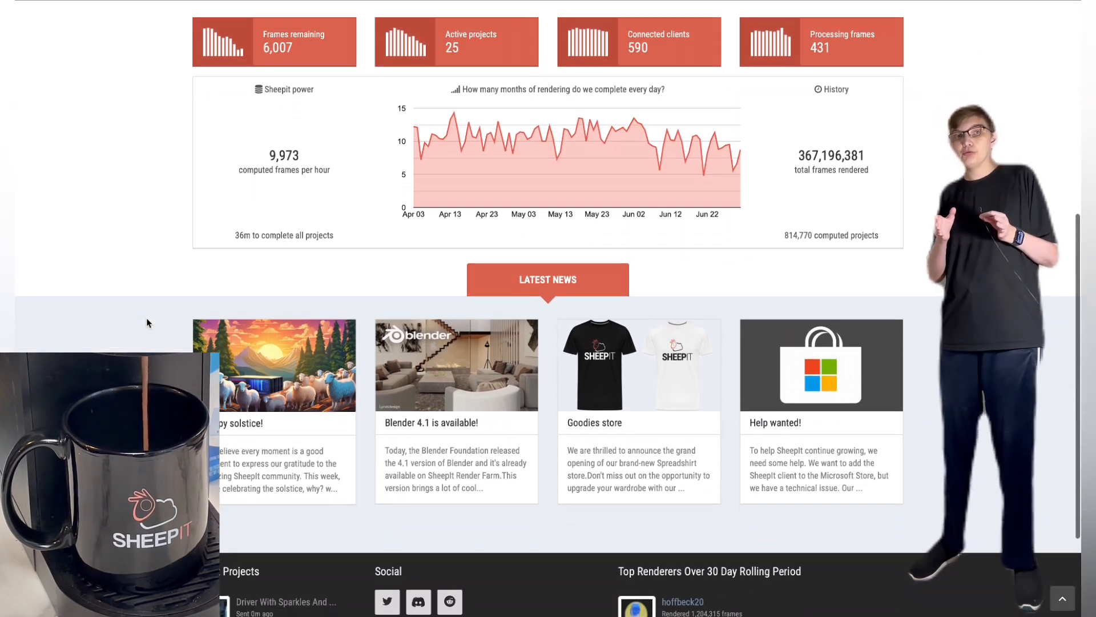
{"action": "scroll", "scroll_direction": "down", "scroll_amount": 3}
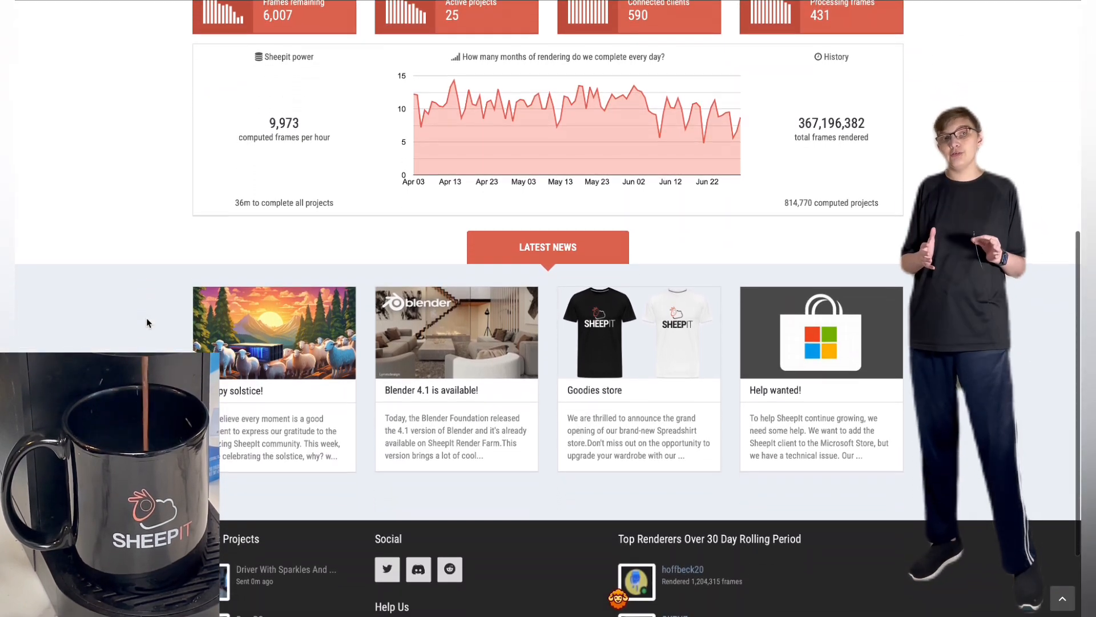
{"action": "scroll", "scroll_direction": "down", "scroll_amount": 3}
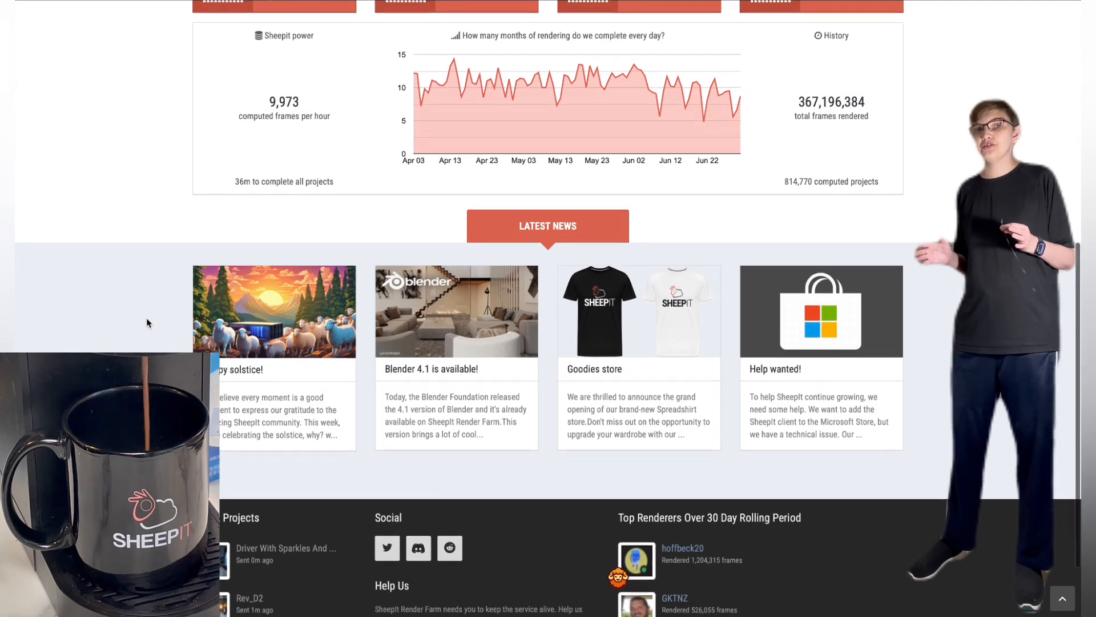
{"action": "scroll", "scroll_direction": "down", "scroll_amount": 3}
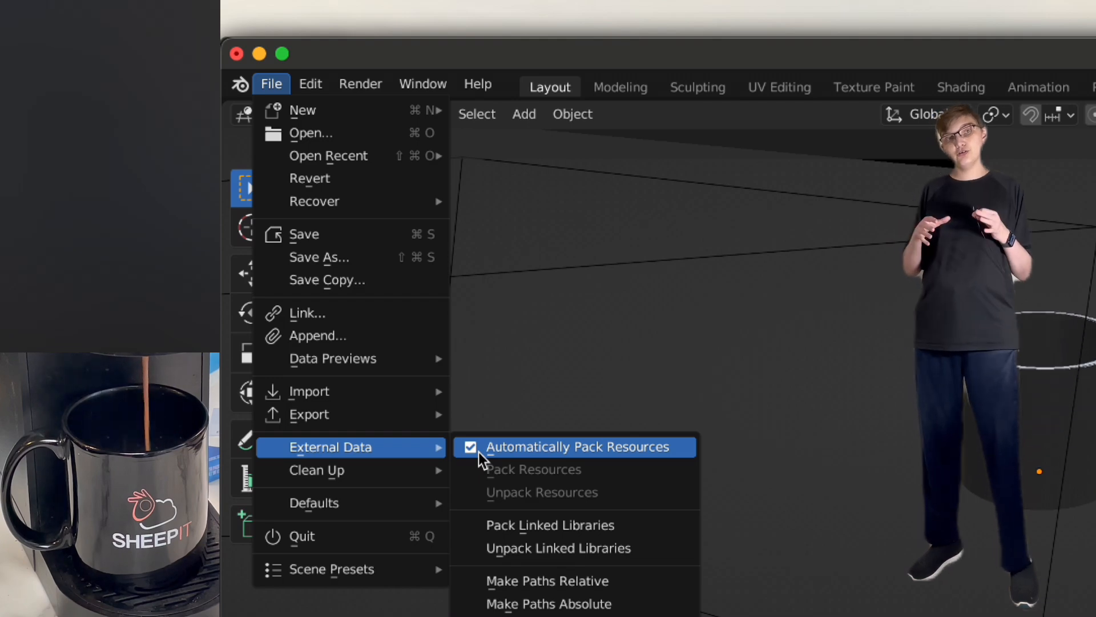
{"action": "mouse_move", "coordinate": [340, 234]}
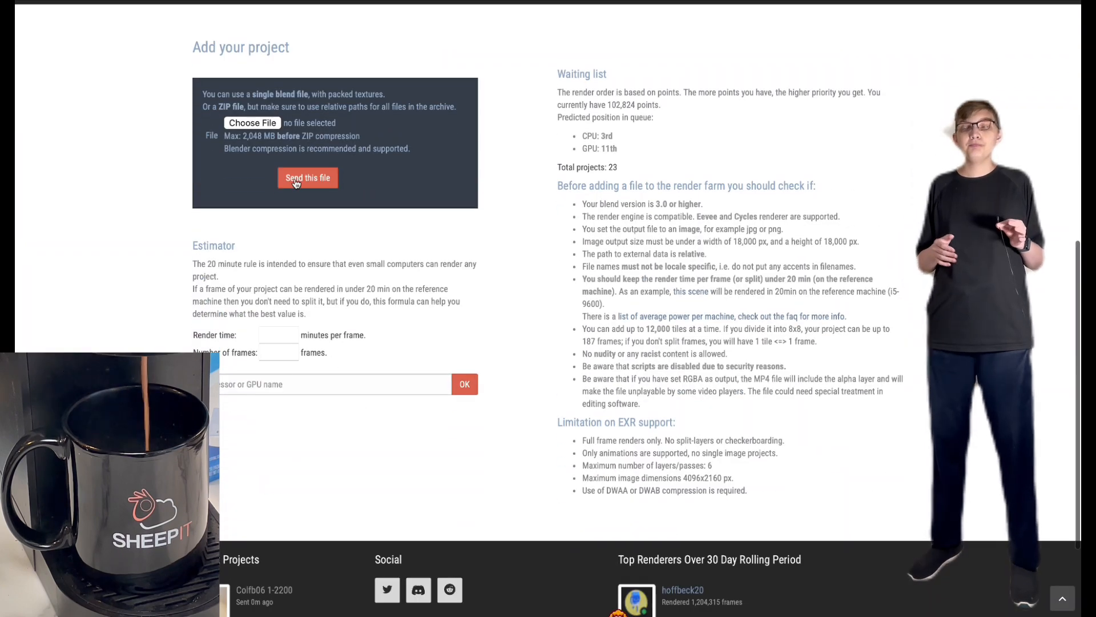
Upload untitled.blend as a 93-frame Blender 3.6 project and inspect a rendered frame
{"action": "left_click", "coordinate": [251, 122]}
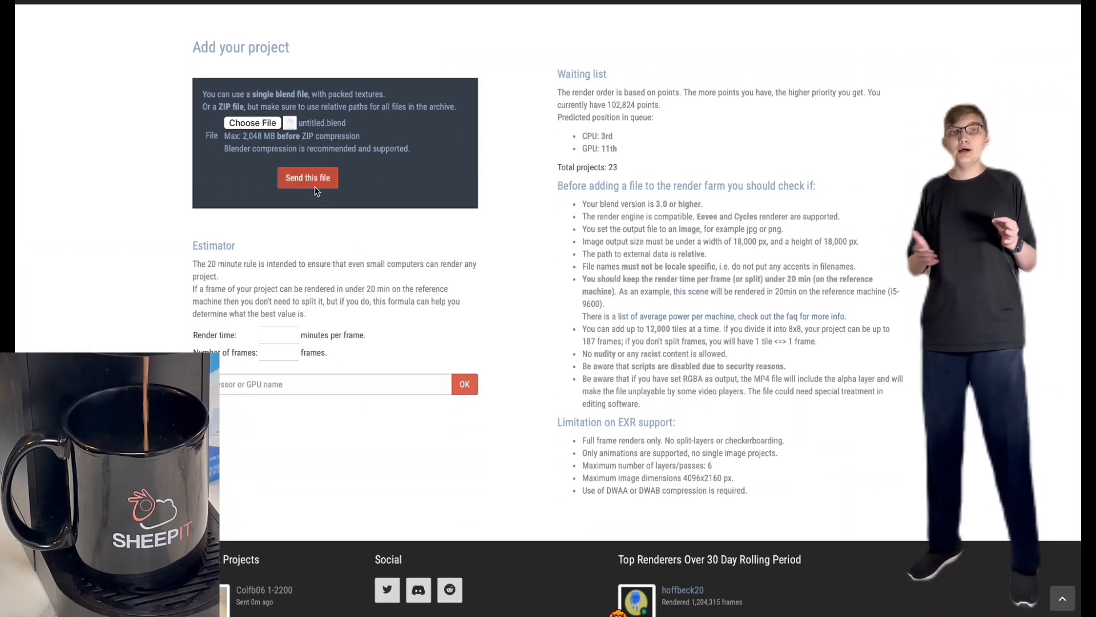
{"action": "left_click", "coordinate": [307, 177]}
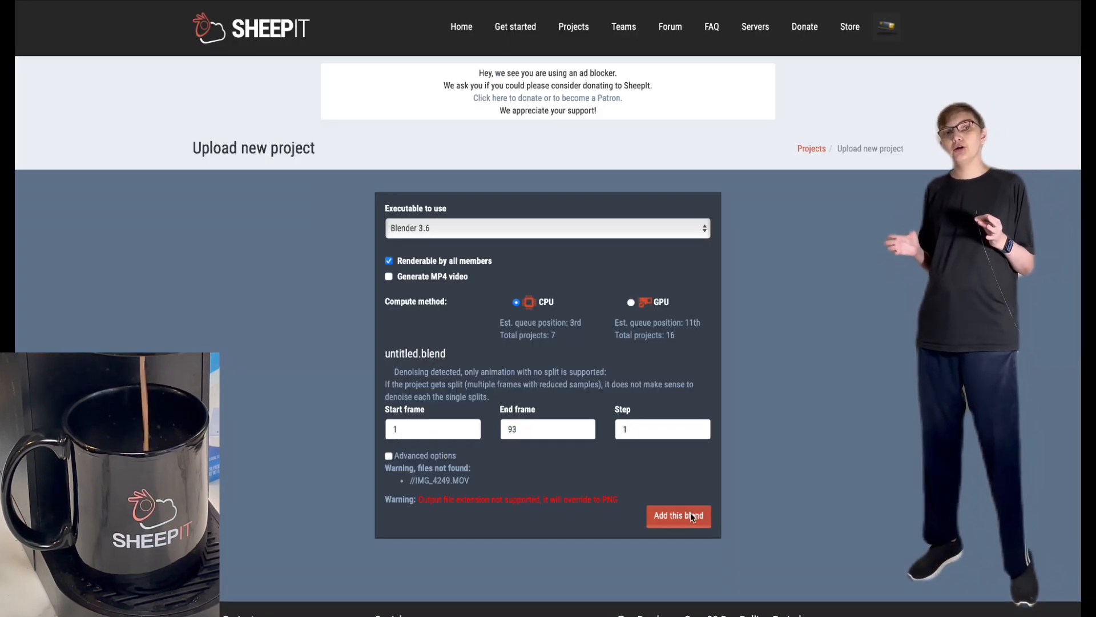
{"action": "left_click", "coordinate": [677, 515]}
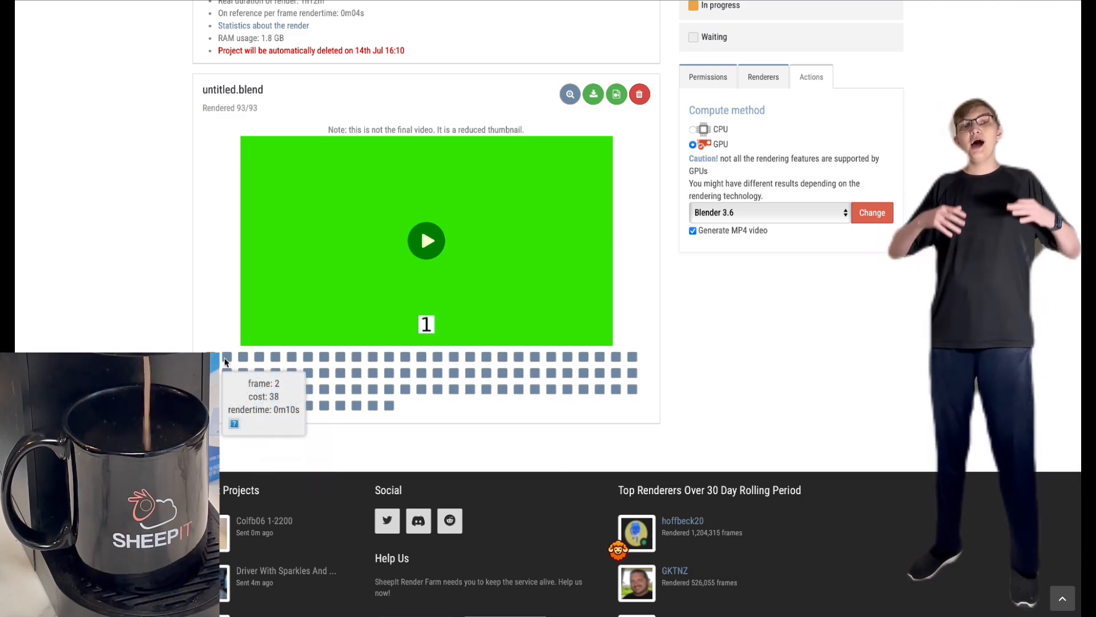
{"action": "mouse_move", "coordinate": [322, 358]}
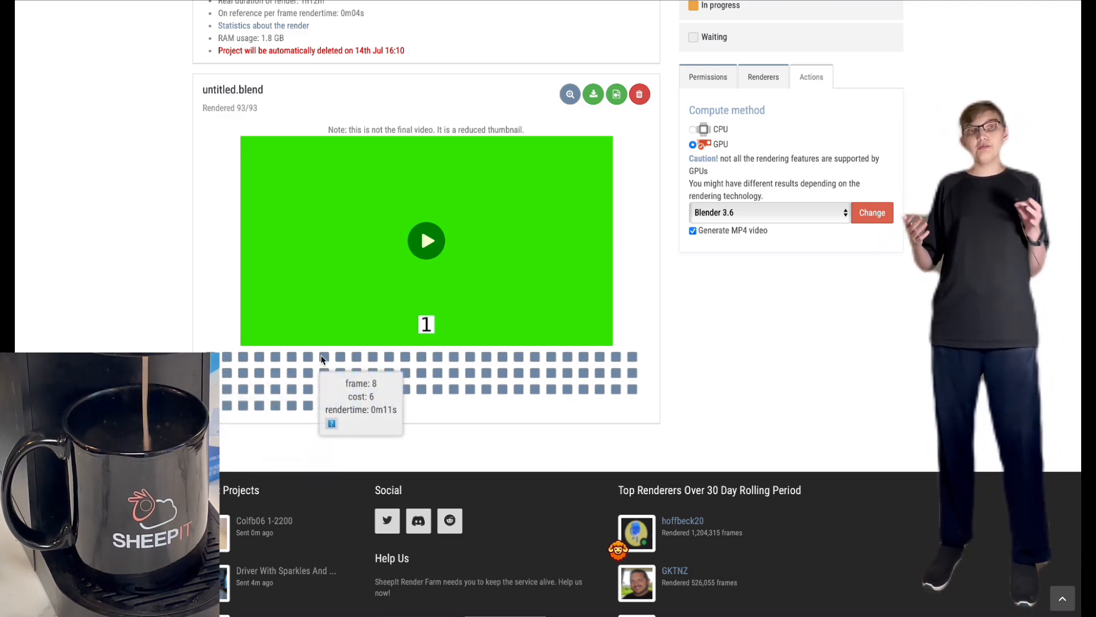
{"action": "left_click", "coordinate": [426, 241]}
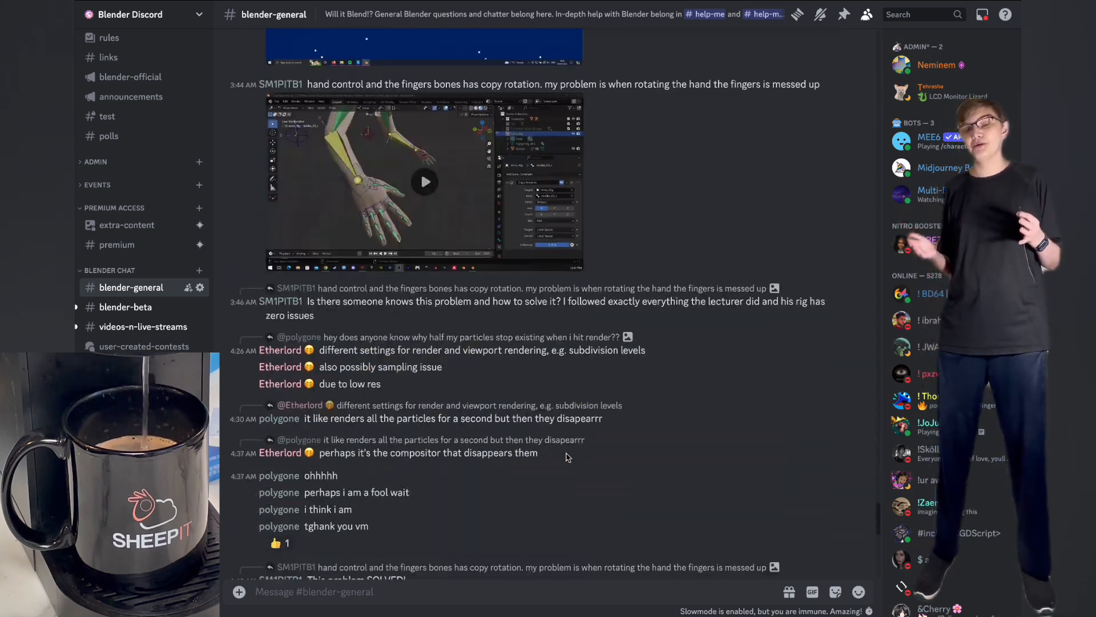
Browse the animation, lighting, texturing and sculpting channels, ending on game-creation
{"action": "scroll", "scroll_direction": "down", "scroll_amount": 3}
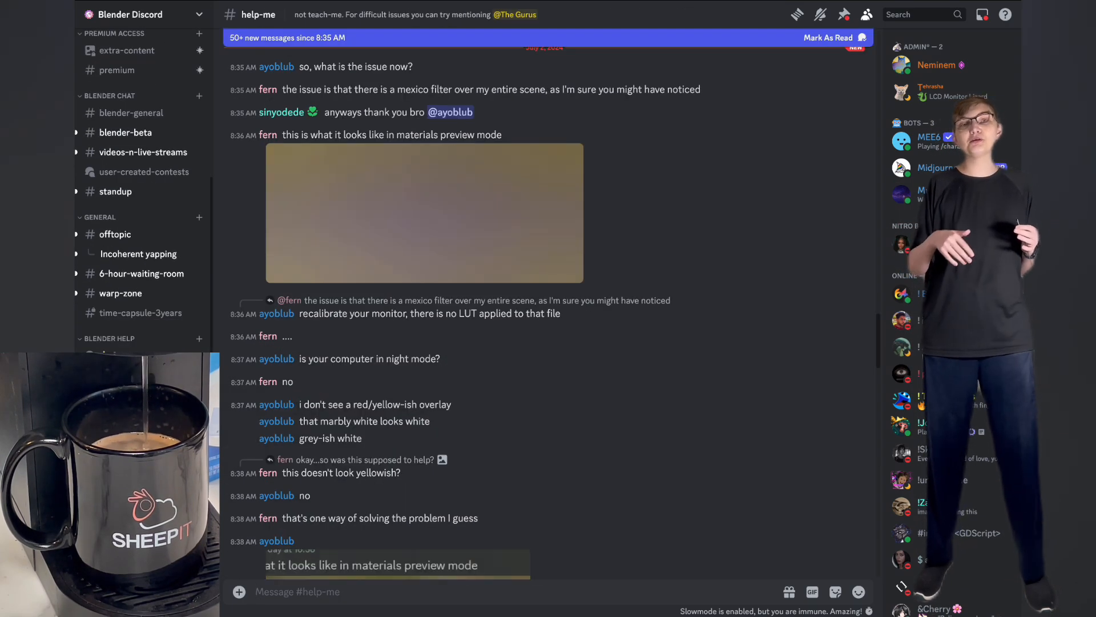
{"action": "scroll", "scroll_direction": "down", "scroll_amount": 3}
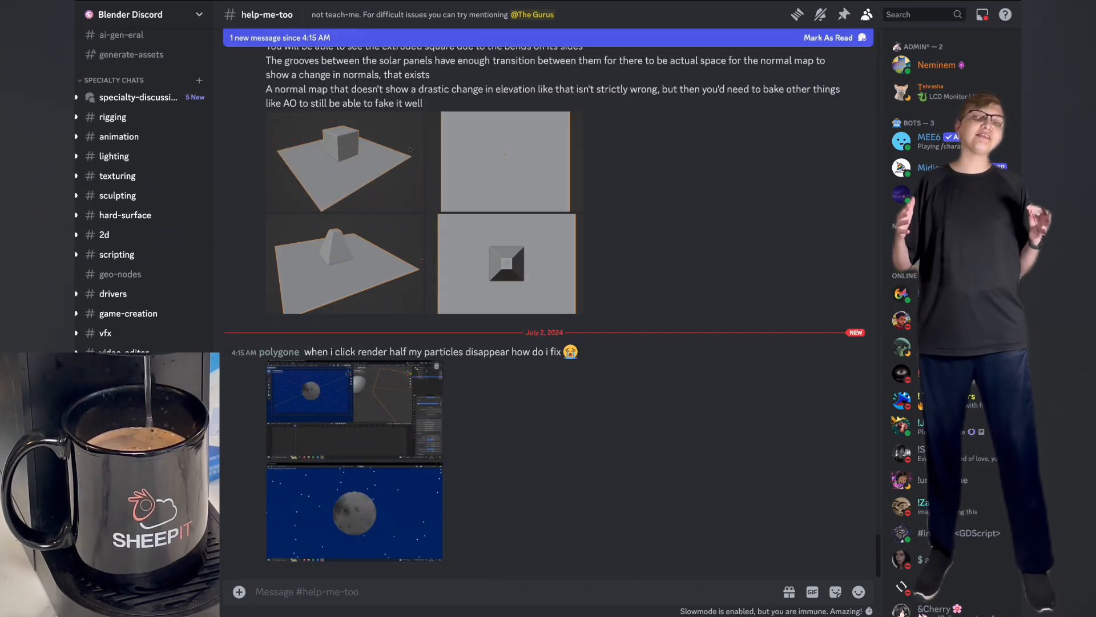
{"action": "left_click", "coordinate": [119, 144]}
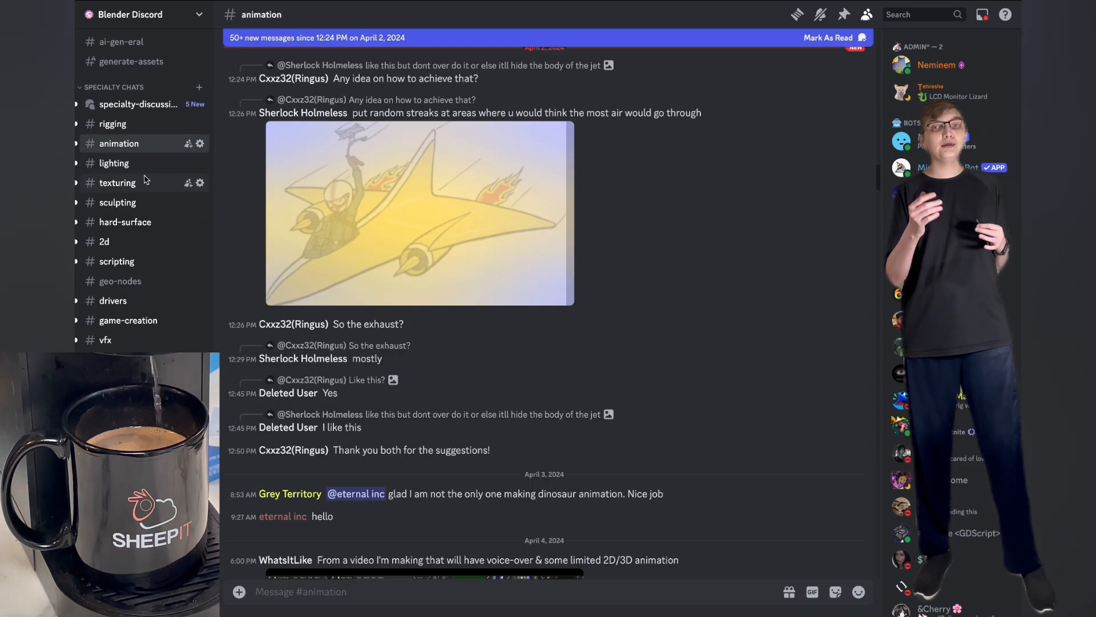
{"action": "left_click", "coordinate": [114, 163]}
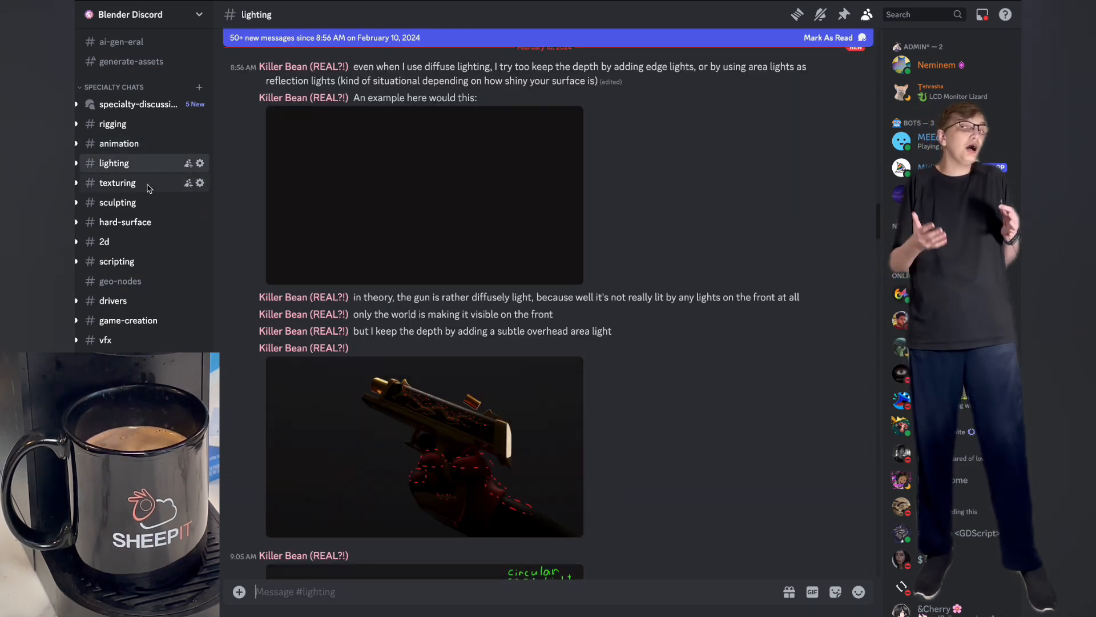
{"action": "left_click", "coordinate": [118, 183]}
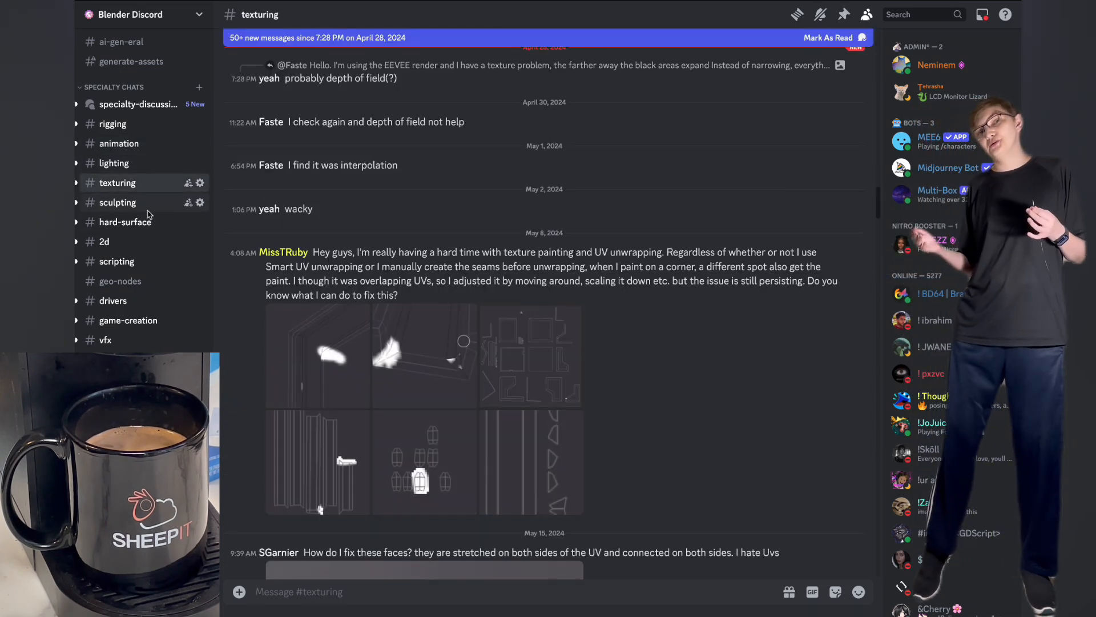
{"action": "left_click", "coordinate": [118, 202]}
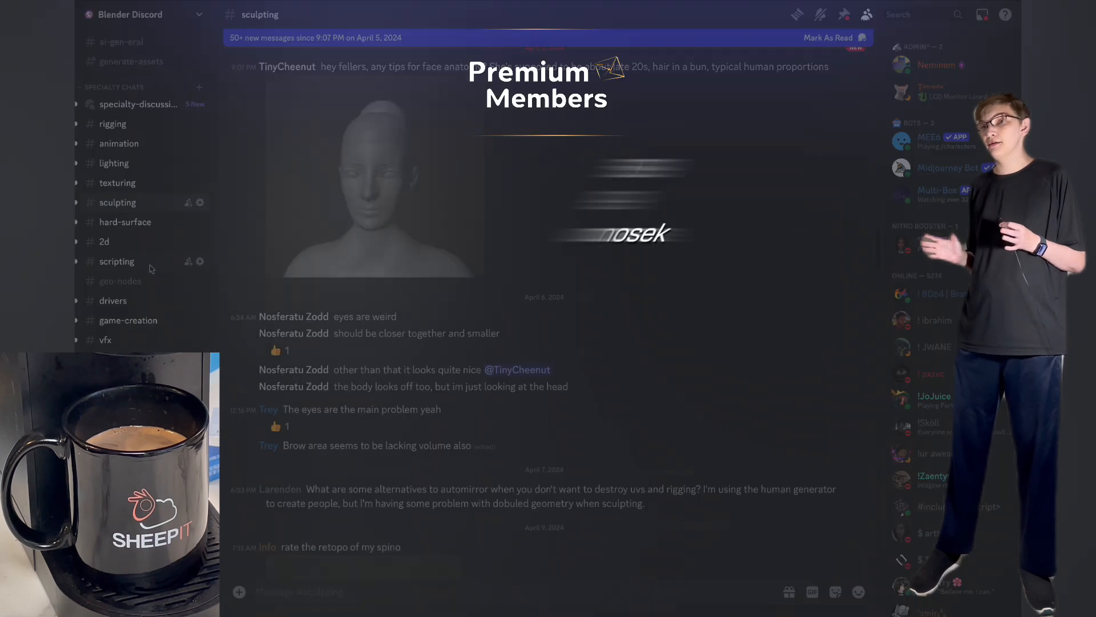
{"action": "left_click", "coordinate": [128, 320]}
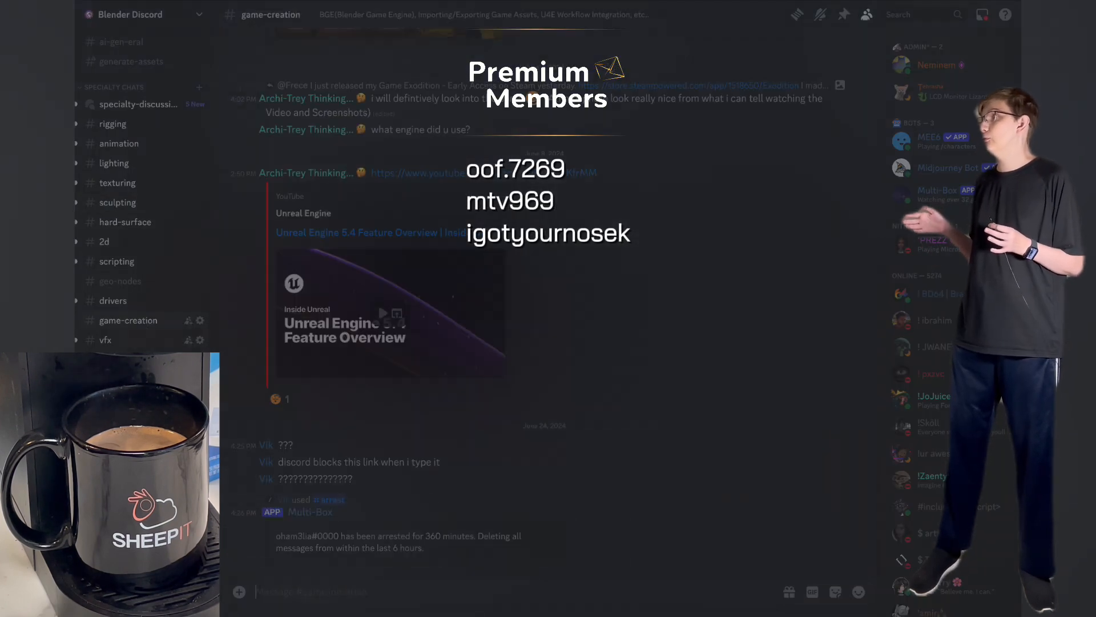